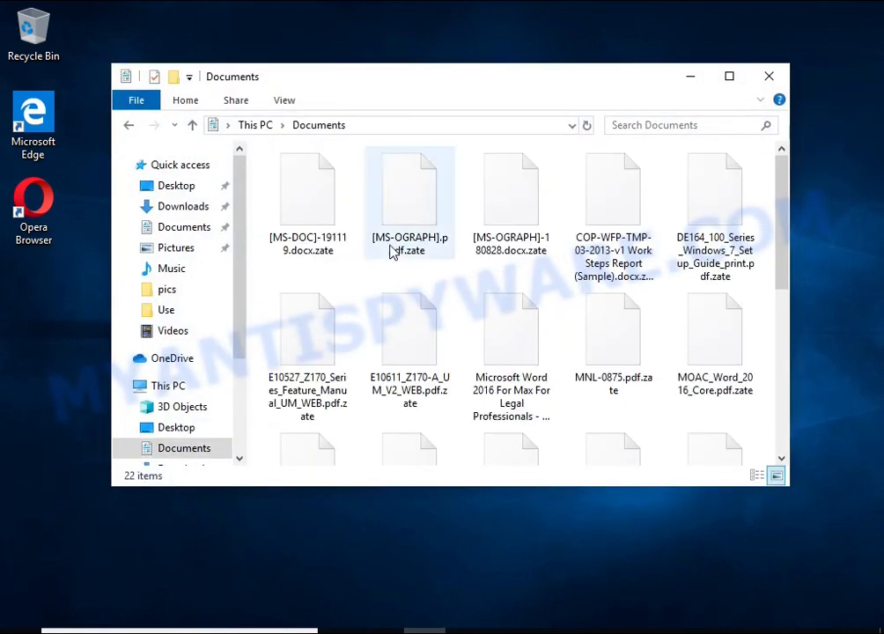
Step: Strip .zate from an encrypted Documents file and show LibreOffice cannot repair it
double_click(410, 189)
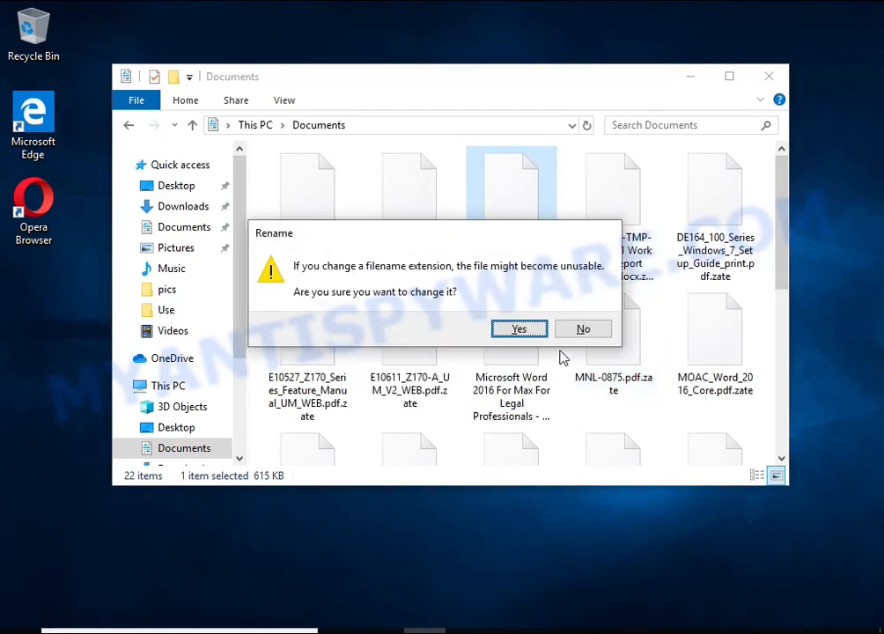
click(519, 328)
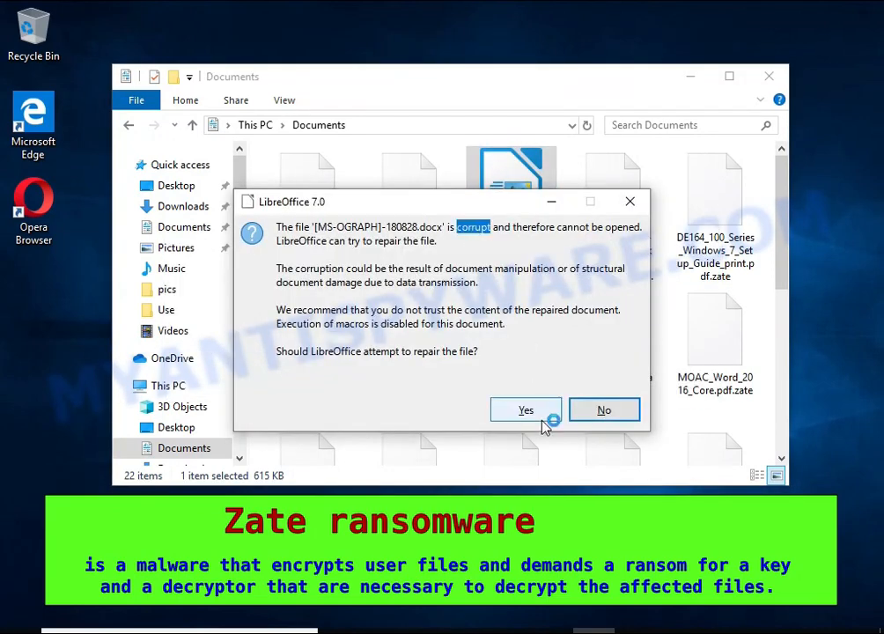
click(525, 409)
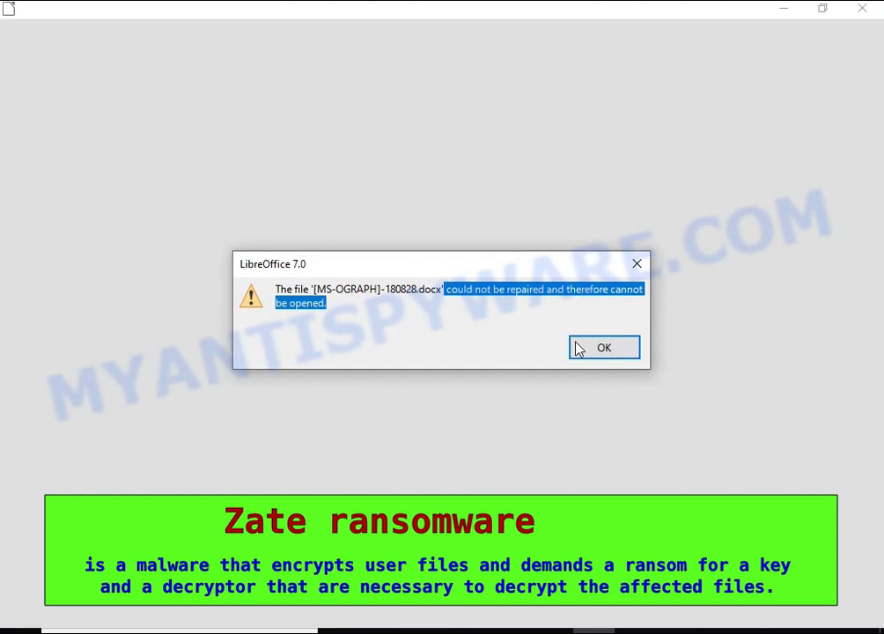
click(604, 347)
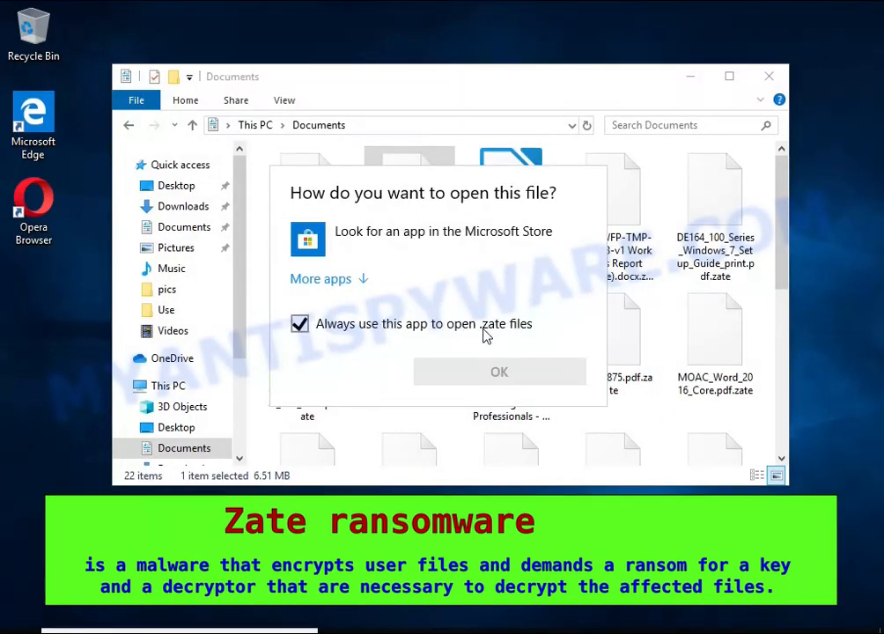
Step: Rename the file to .pdf and remove .zate from Penguins.jpg, confirming each extension change
click(500, 371)
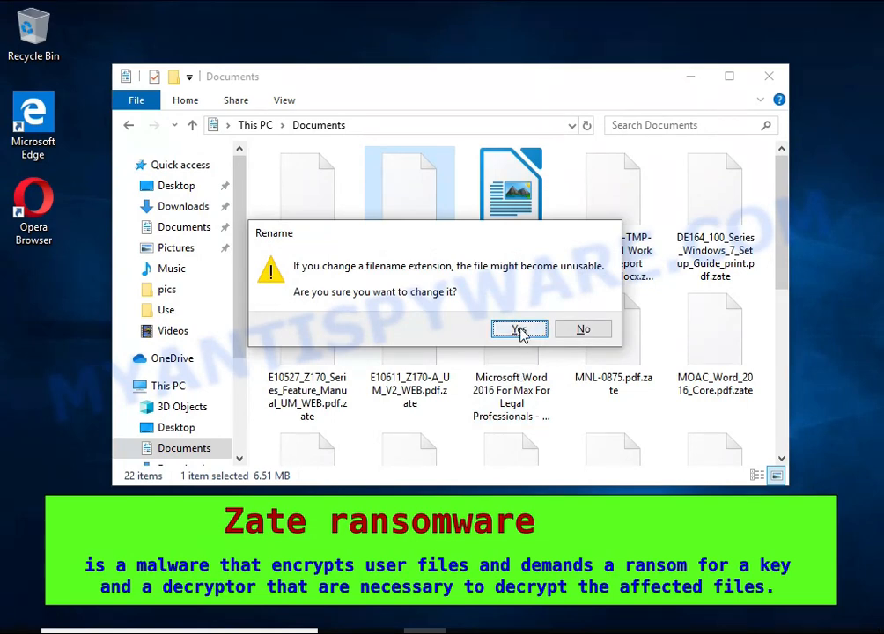
click(519, 328)
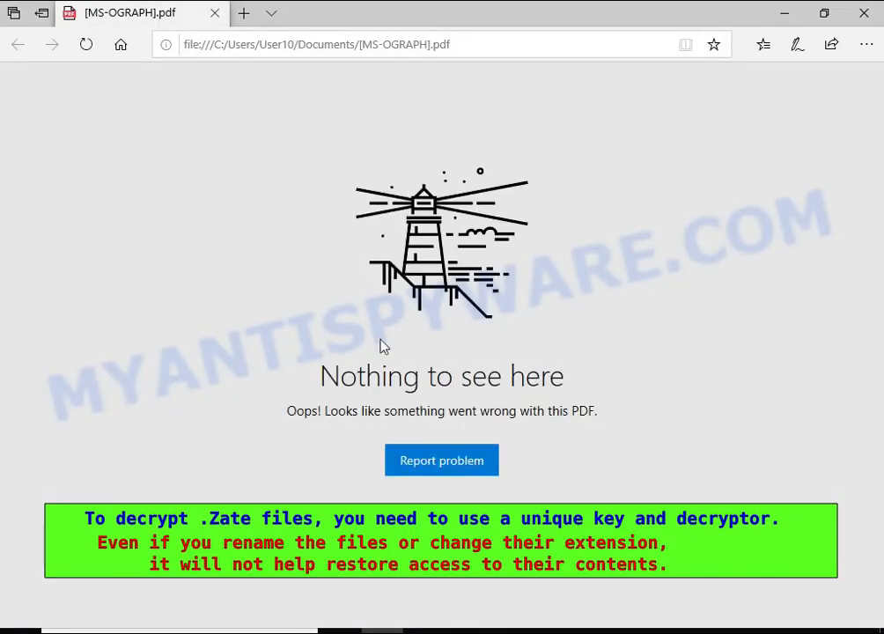
mouse_move(581, 412)
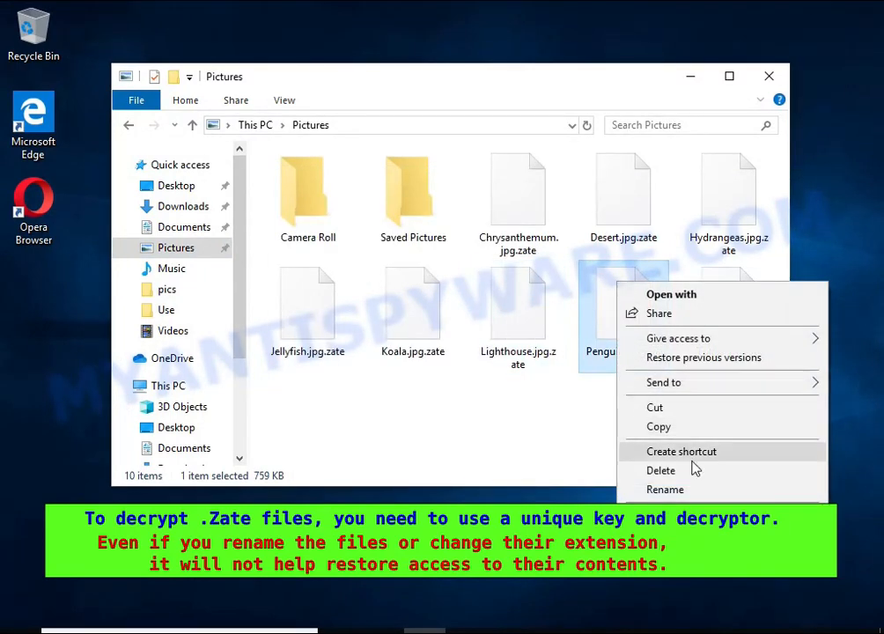
click(665, 488)
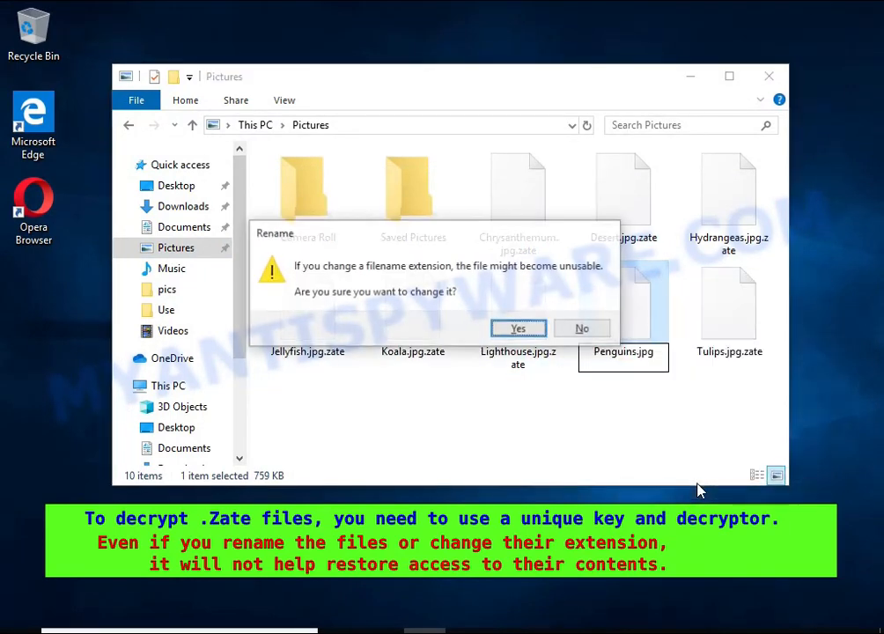
click(518, 327)
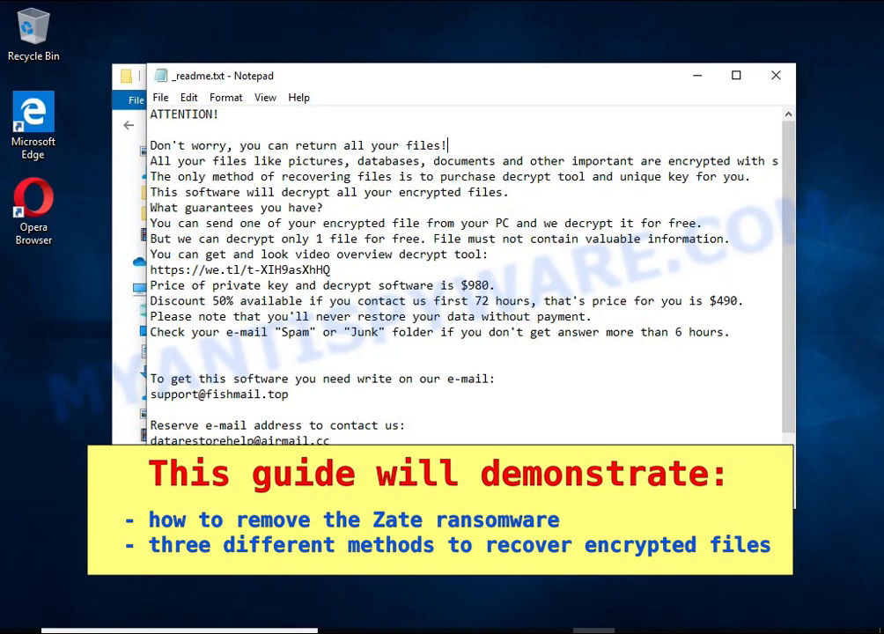
Step: Highlight the 'all your files are encrypted' line in _readme.txt, then close the note
drag(150, 162, 730, 161)
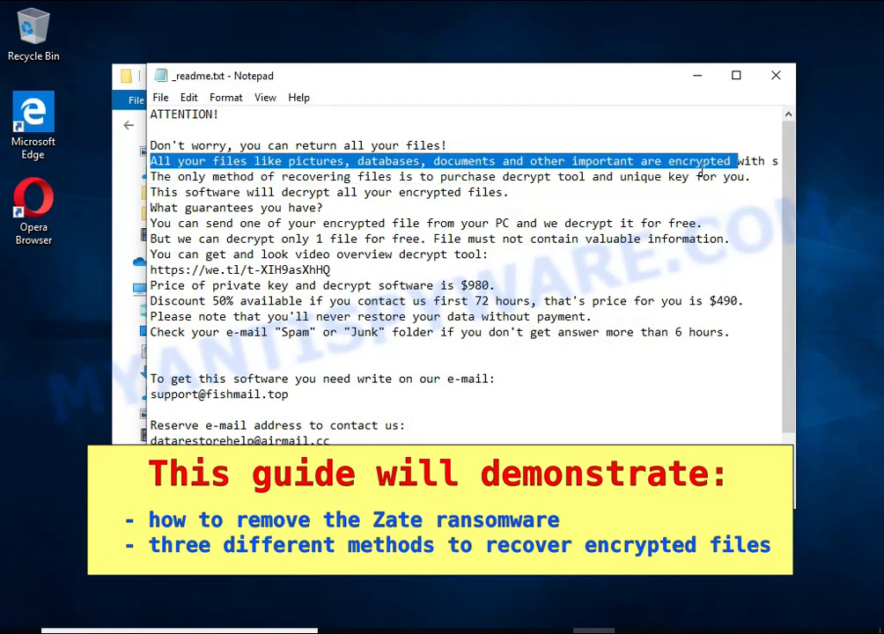
double_click(700, 161)
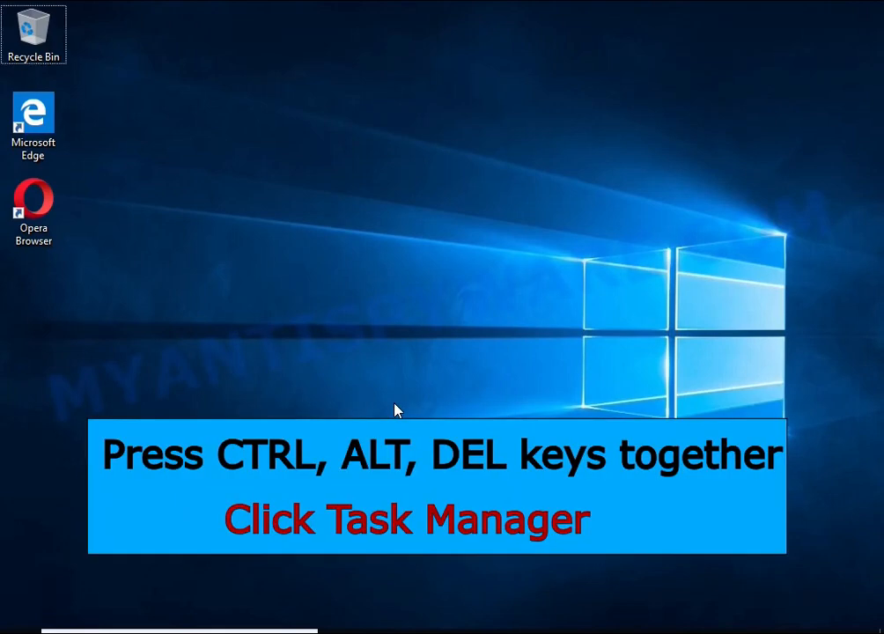
Step: Launch Task Manager from the Ctrl+Alt+Del screen and end DB07.exe (32 bit)
key(ctrl+alt+delete)
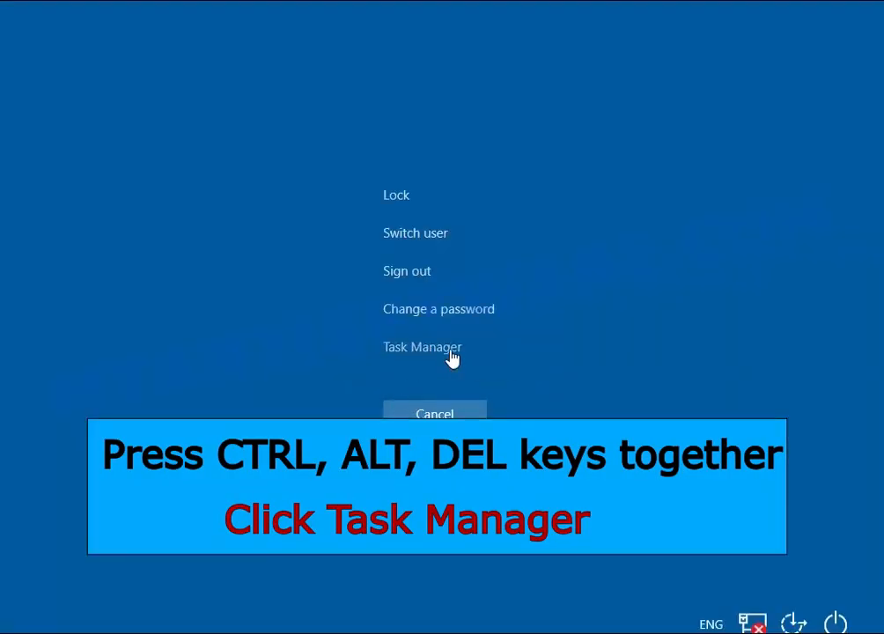
click(421, 346)
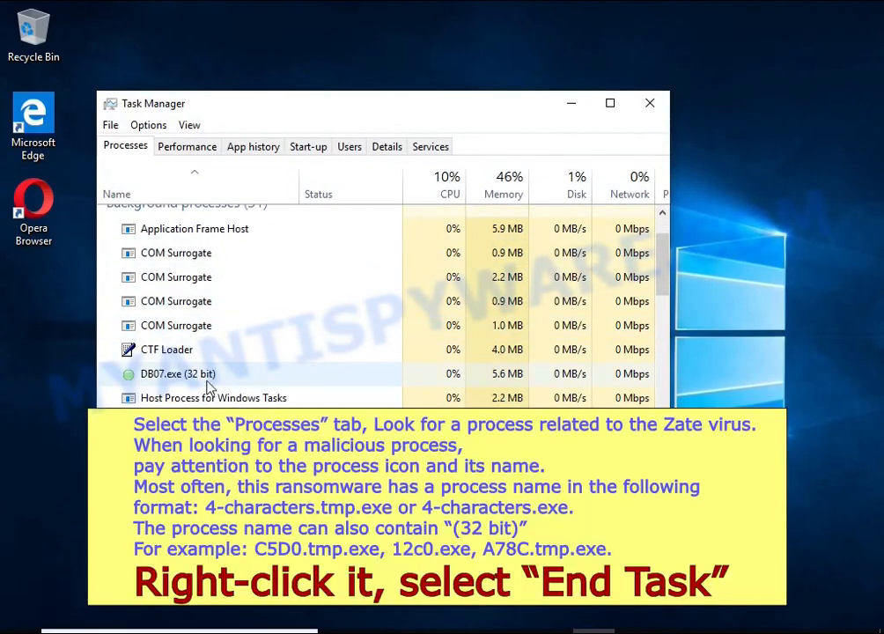
right_click(177, 373)
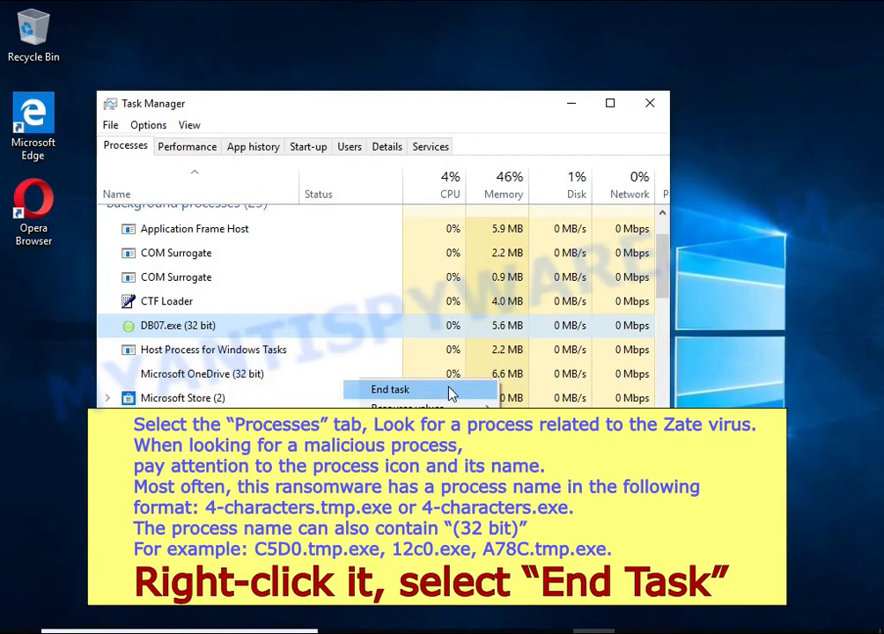
click(390, 389)
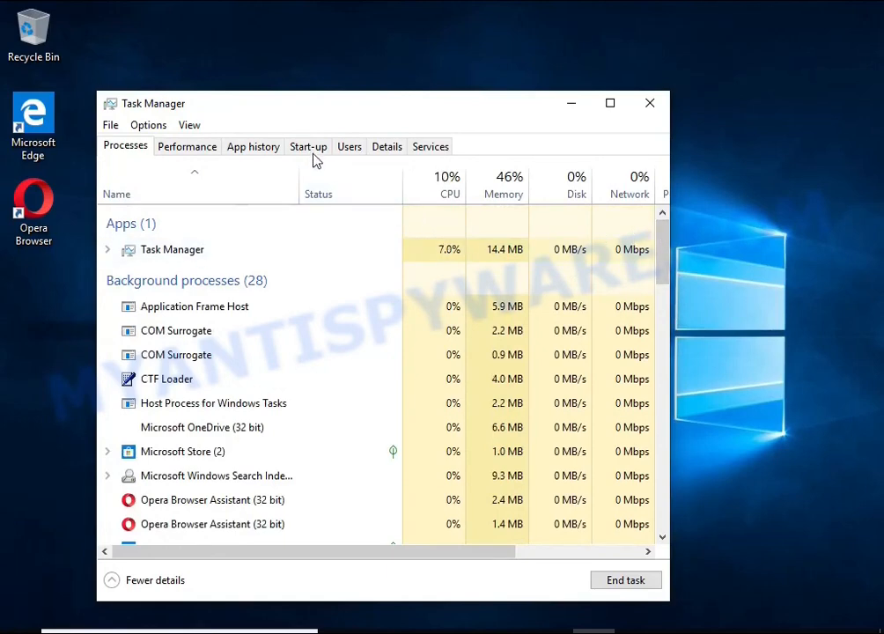
Step: Disable the DB07.exe entry on the Start-up tab and close Task Manager
click(308, 146)
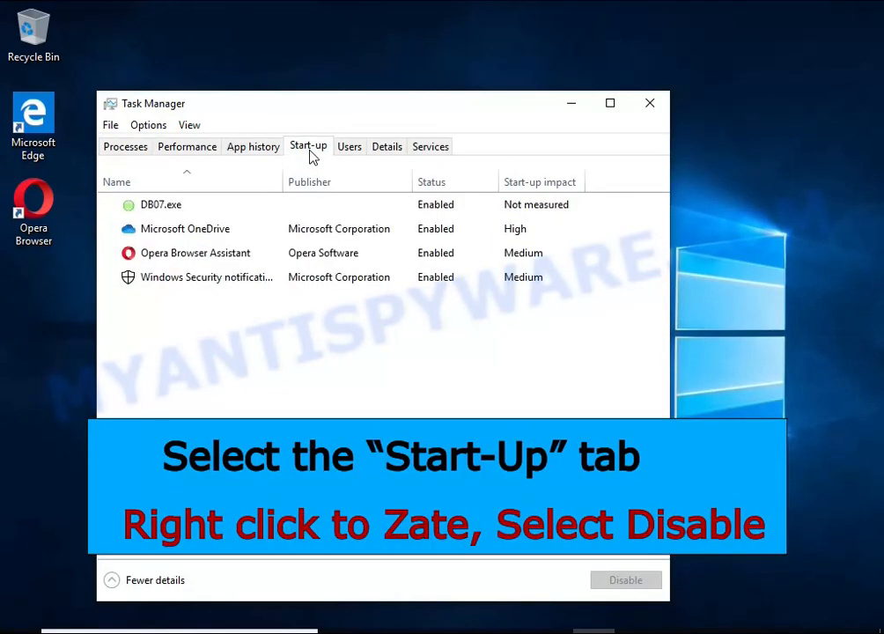
click(161, 205)
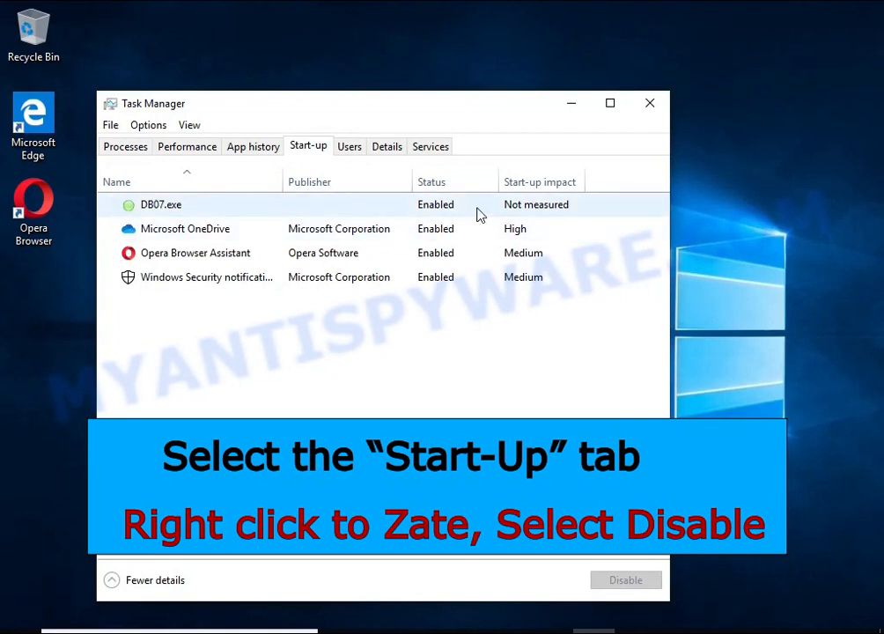
right_click(161, 205)
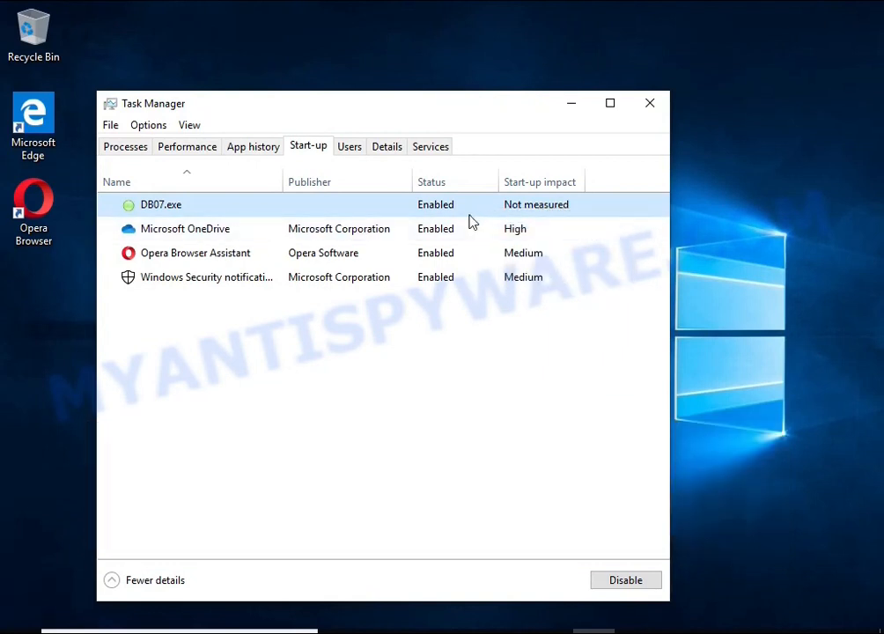
click(625, 579)
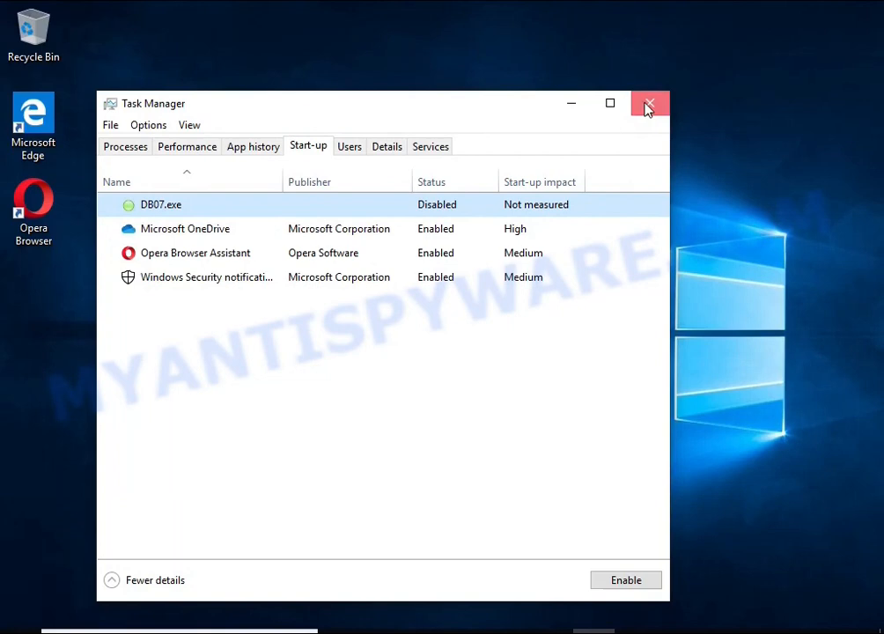
click(649, 103)
text(task she)
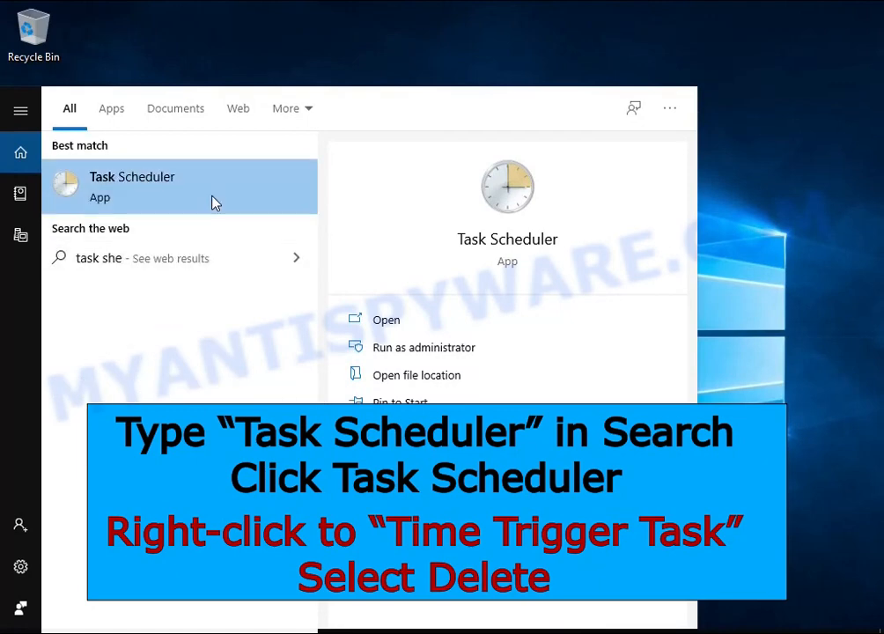
Step: Delete Time Trigger Task from the Task Scheduler Library and close Task Scheduler
click(131, 186)
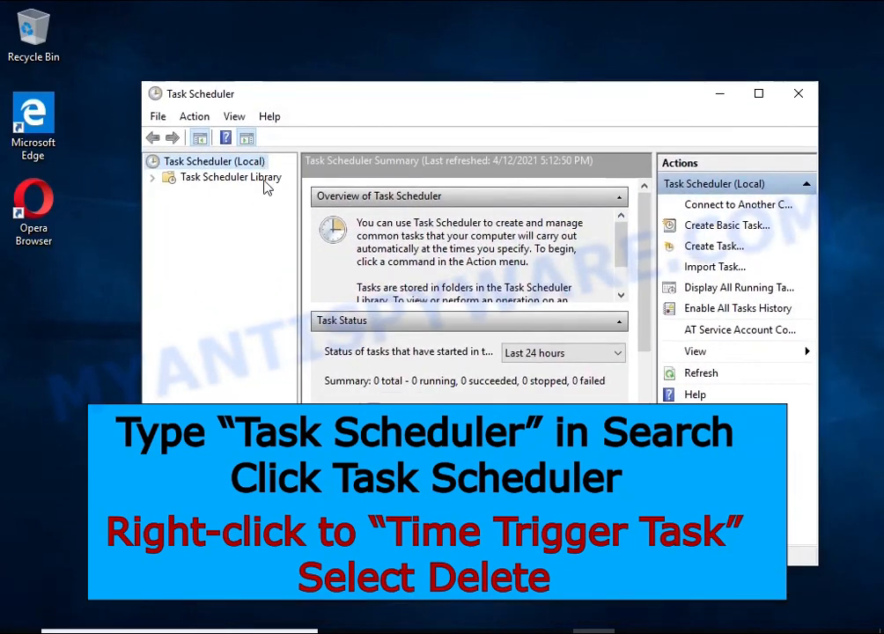
click(230, 177)
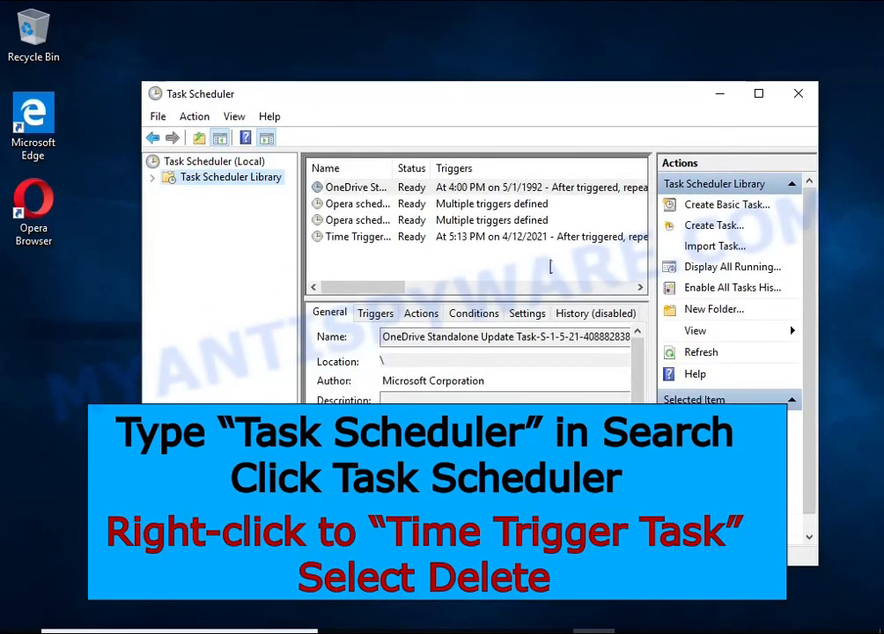
click(356, 236)
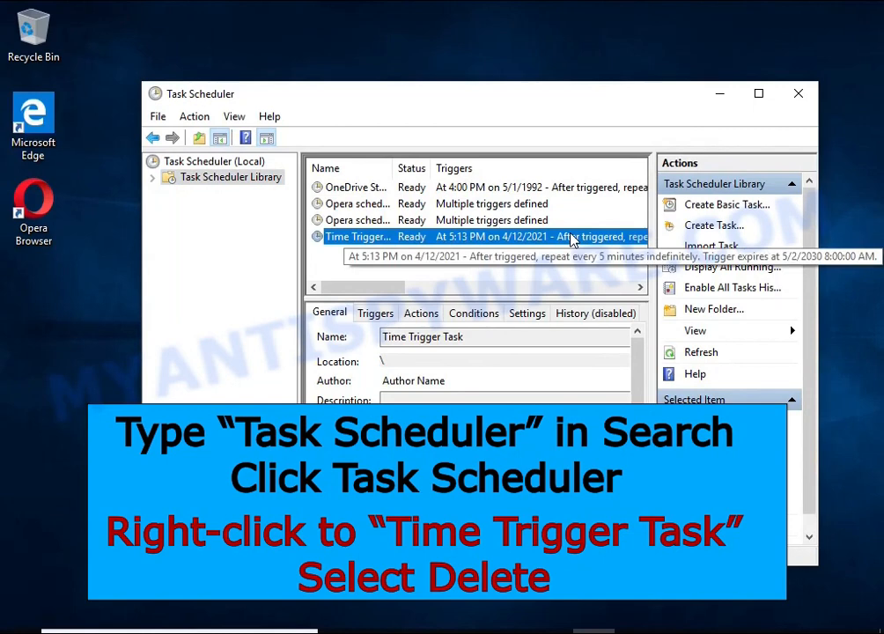
right_click(356, 236)
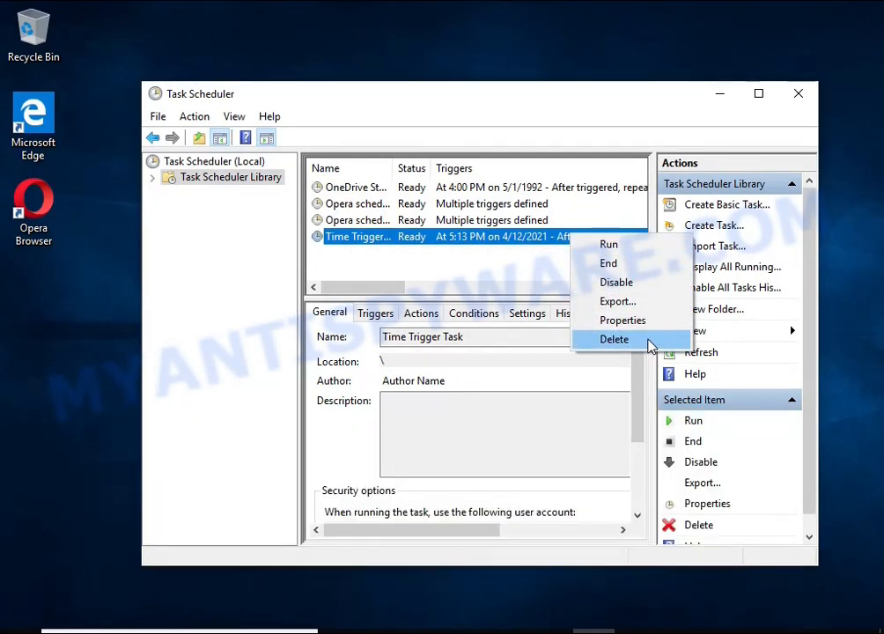
click(613, 339)
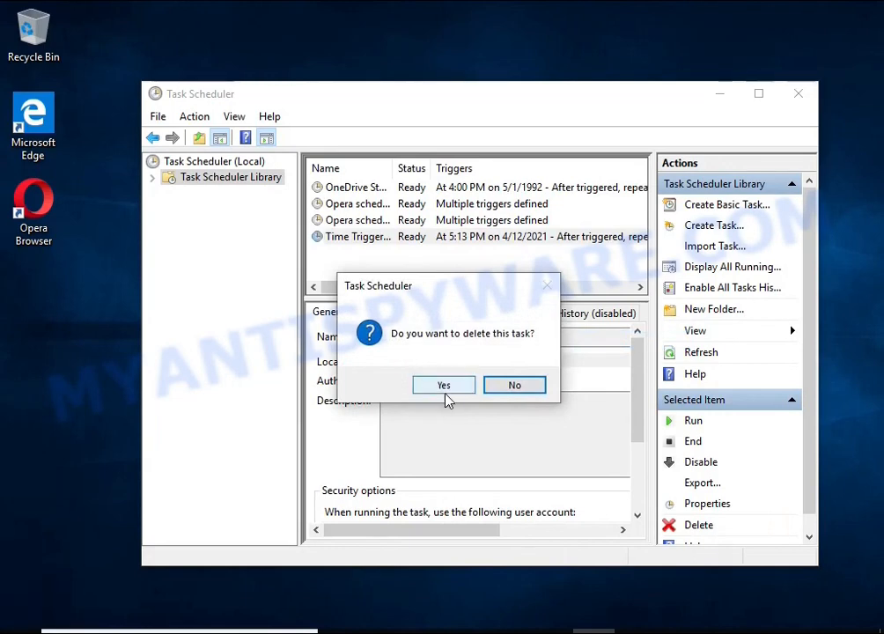
click(444, 384)
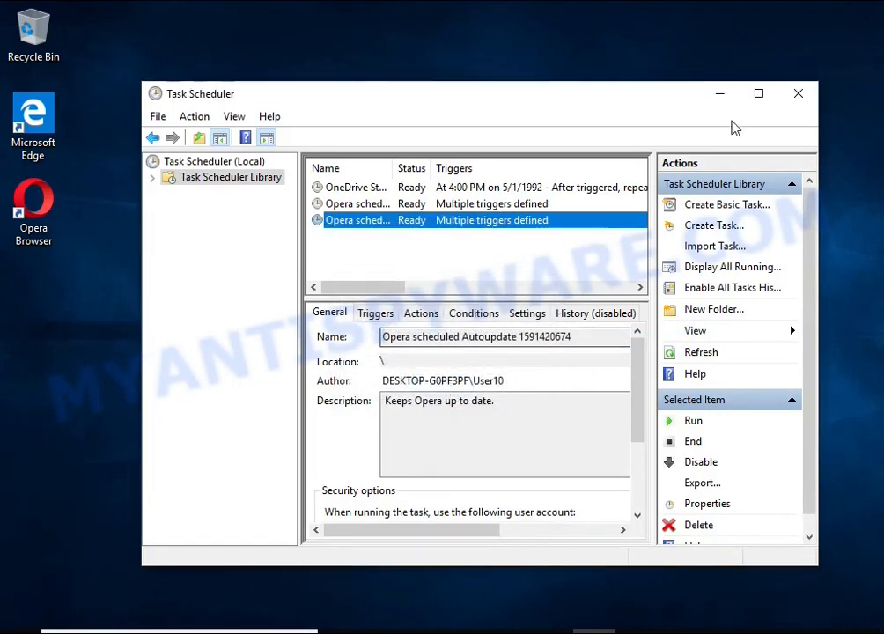
click(797, 94)
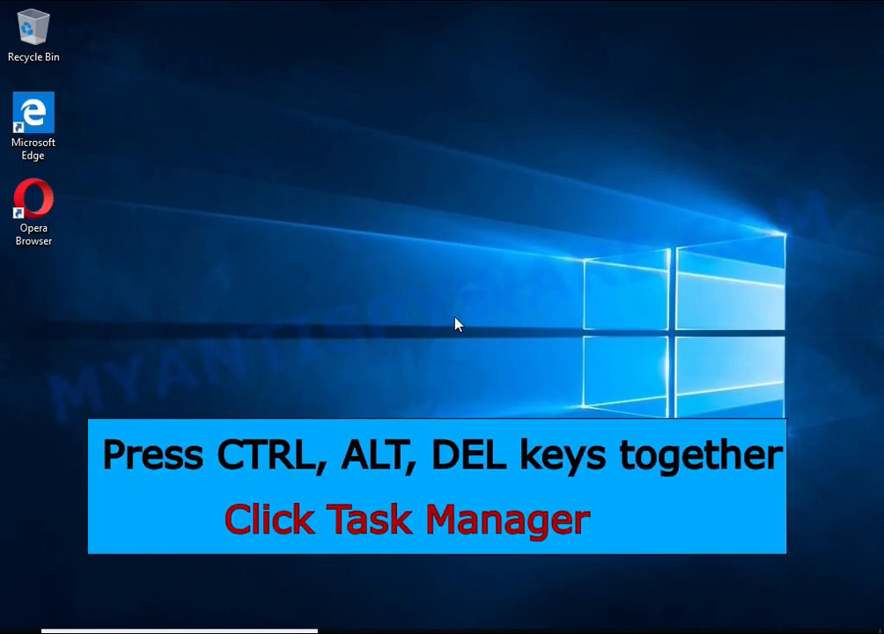
Step: Reopen Task Manager and open DB07.exe's file location under AppData\Local from Start-up
key(ctrl+alt+delete)
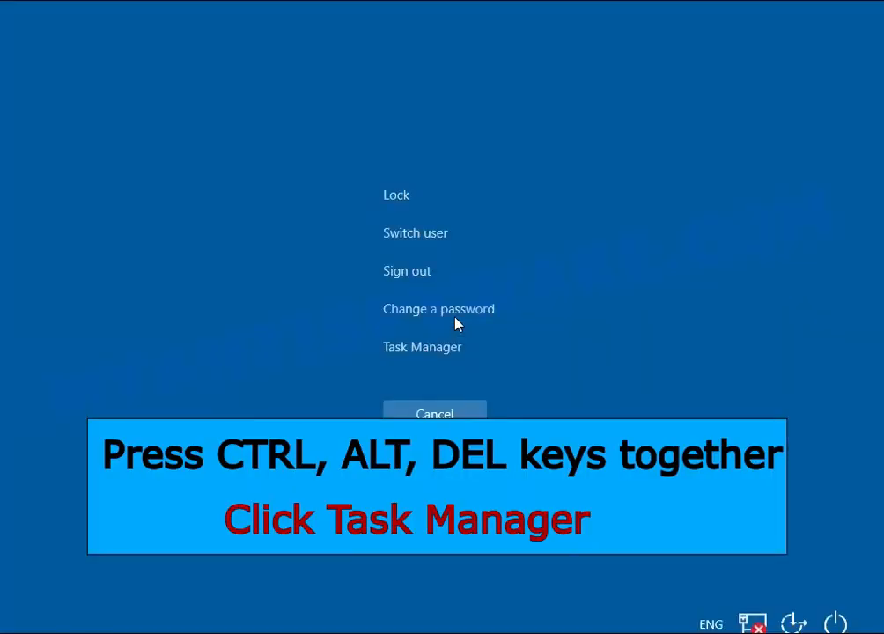
click(422, 346)
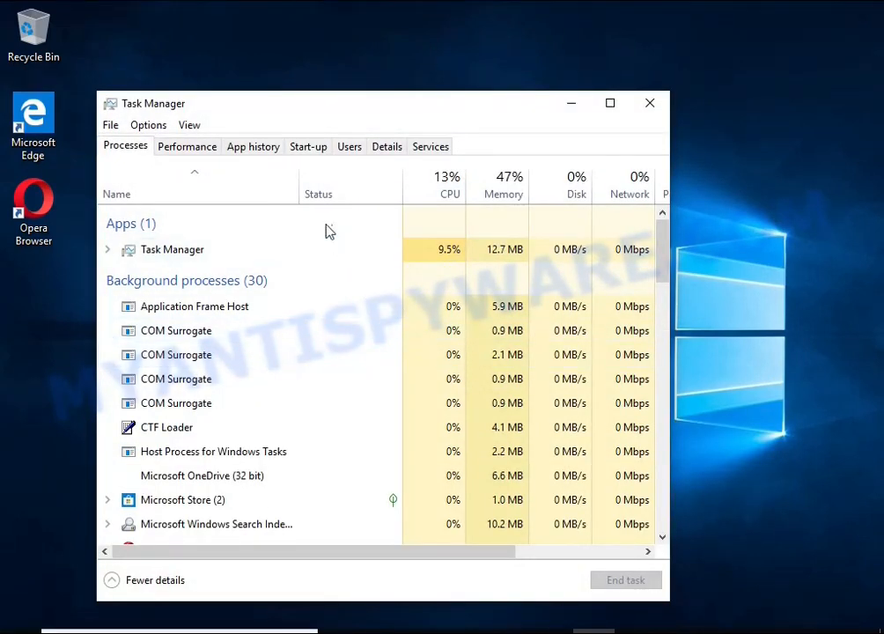
click(307, 146)
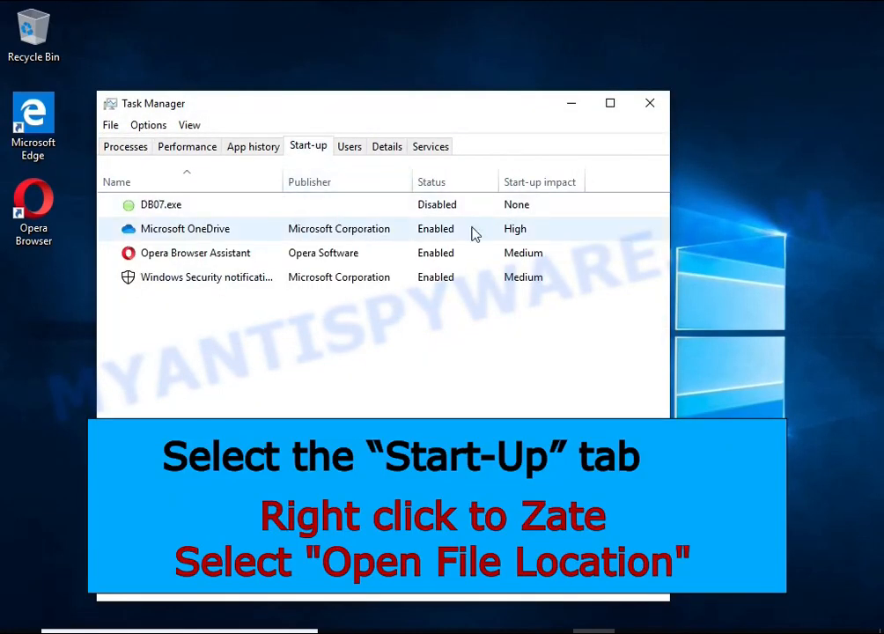
right_click(161, 204)
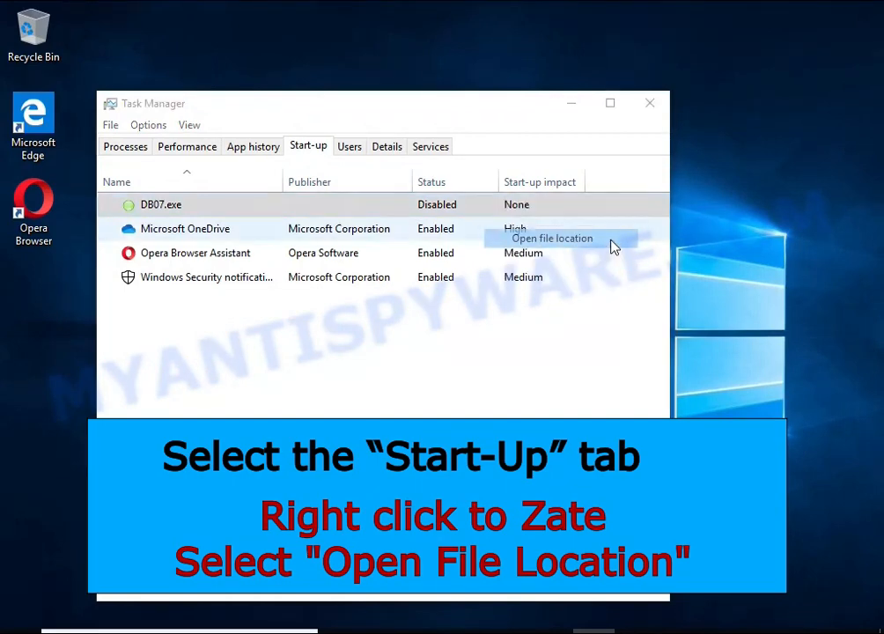
click(551, 237)
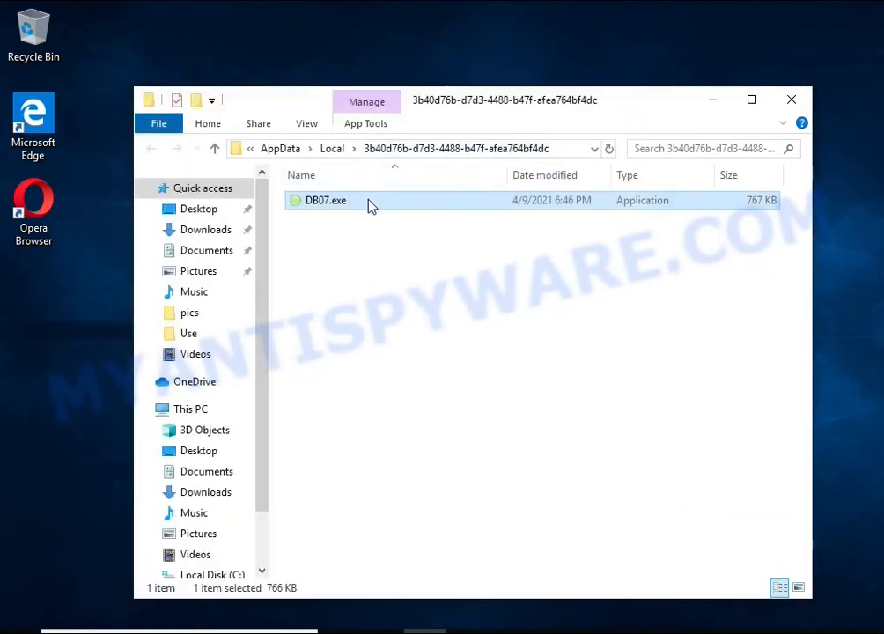
Step: Attempt to delete DB07.exe, then view its Security permissions in Properties
right_click(326, 200)
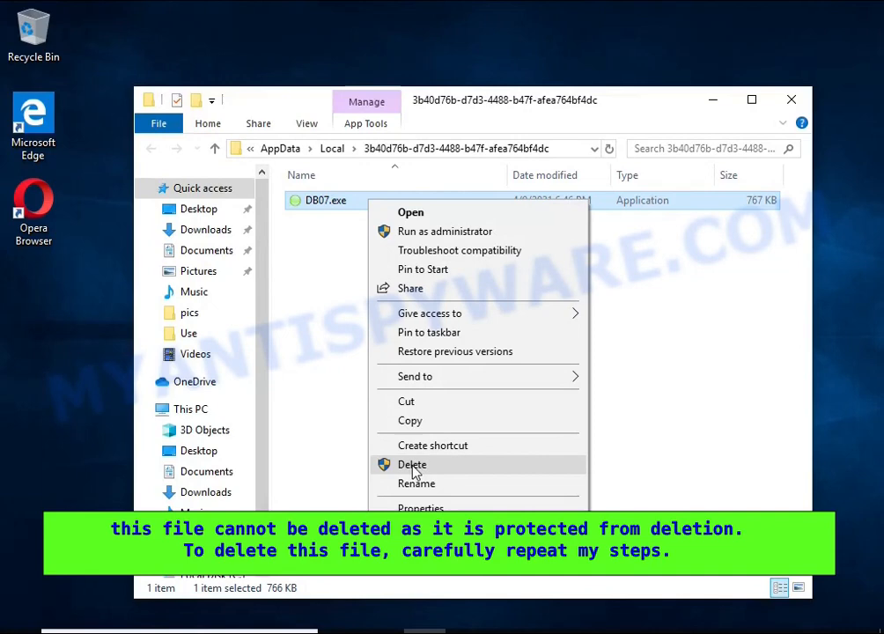
click(412, 464)
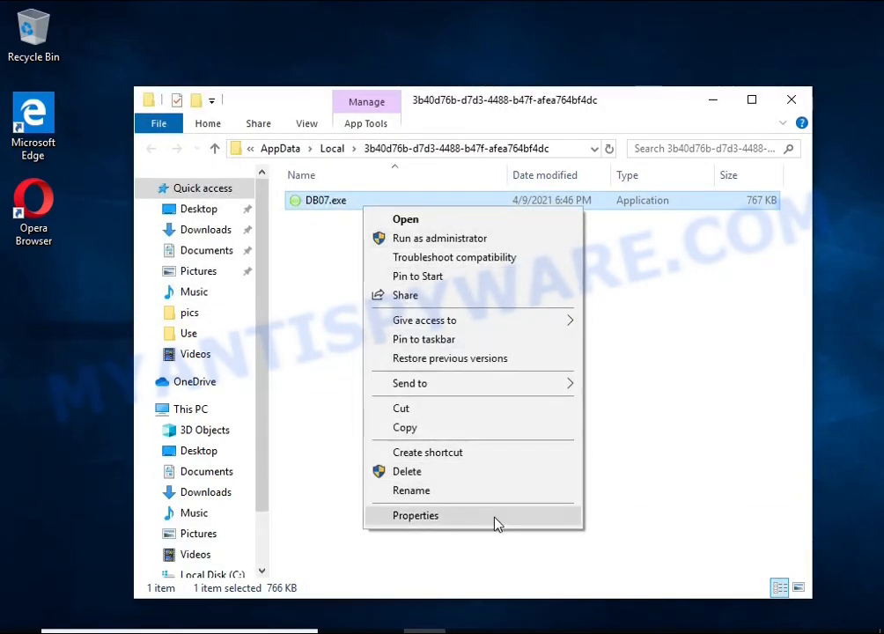
click(415, 515)
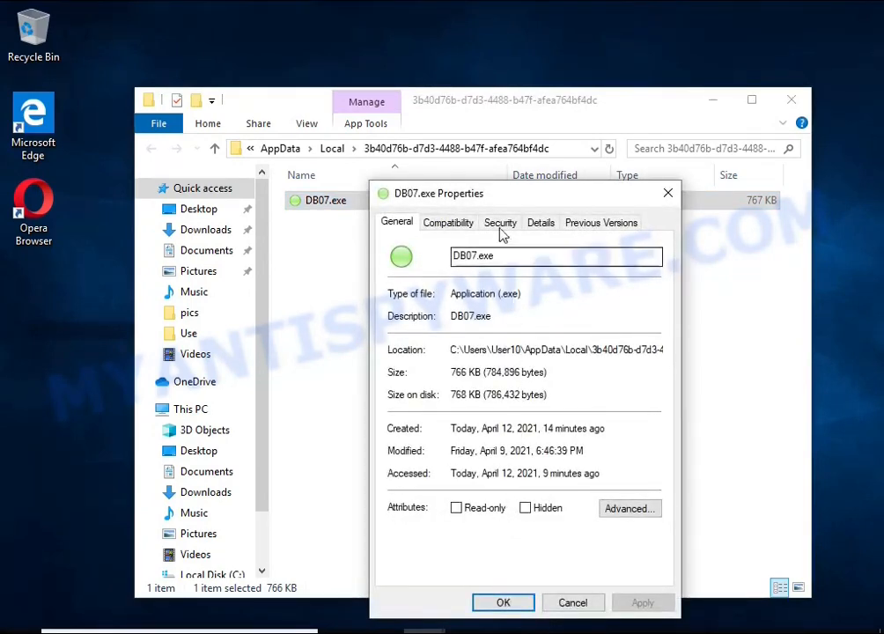
click(500, 222)
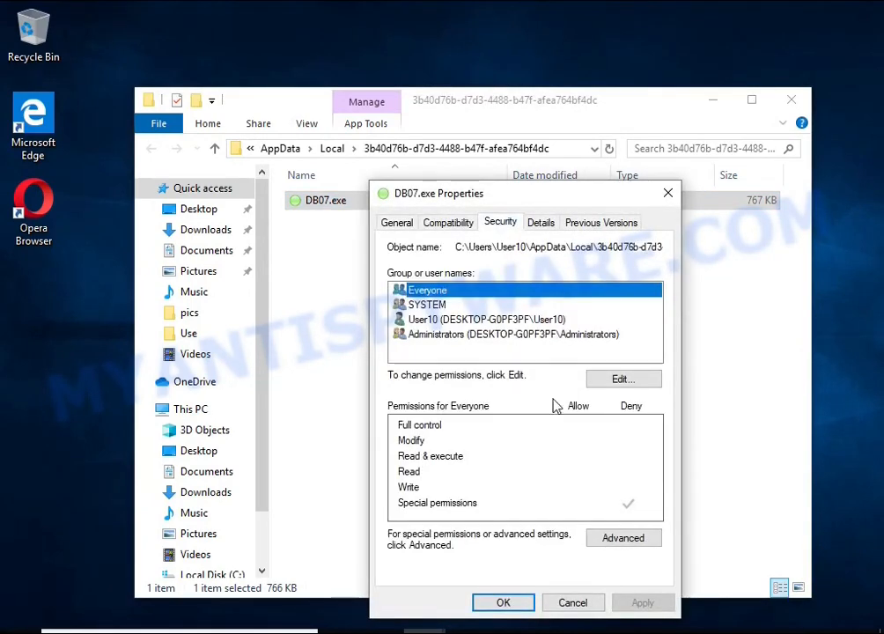
Step: Disable inheritance, converting to explicit entries, and remove the Everyone deny entry
click(623, 537)
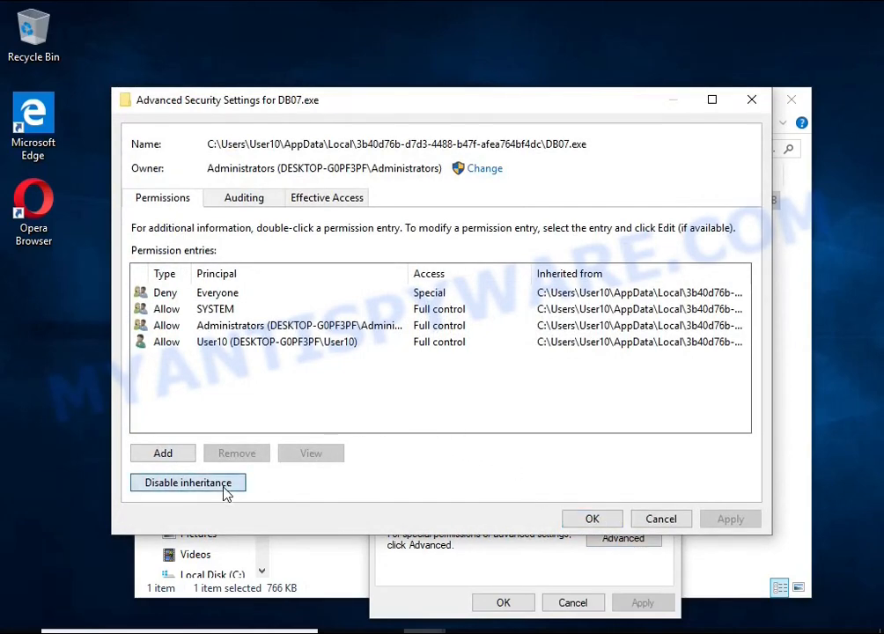
click(187, 482)
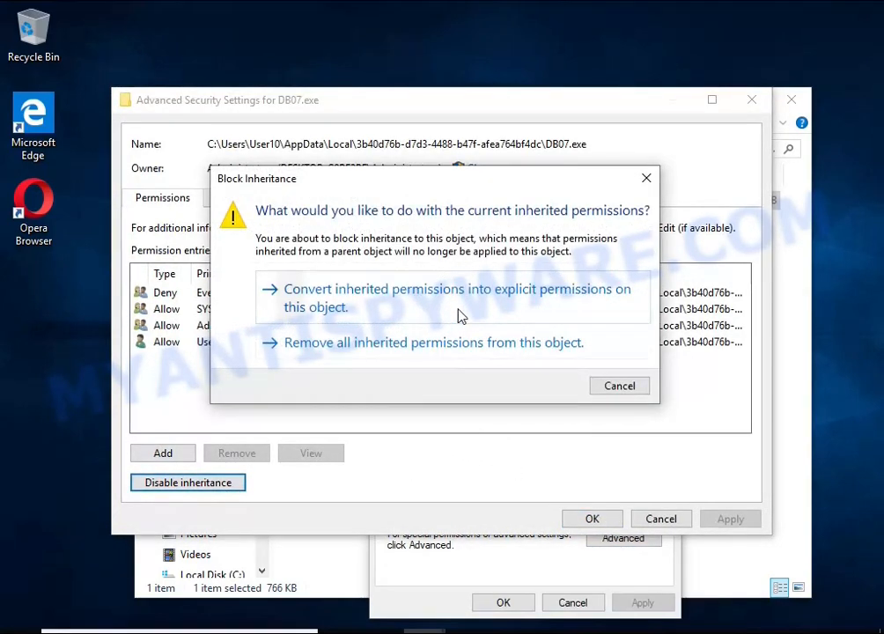
click(456, 297)
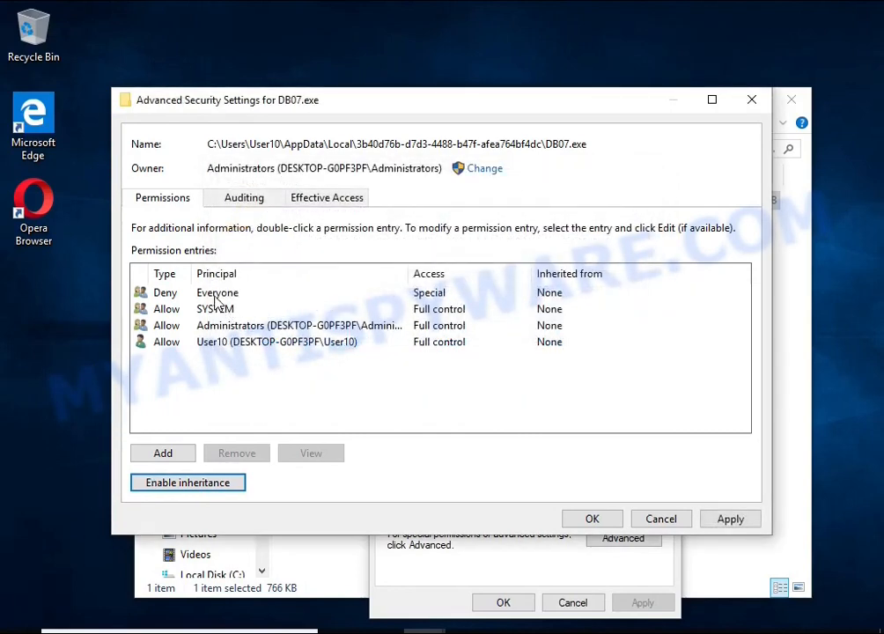
click(217, 292)
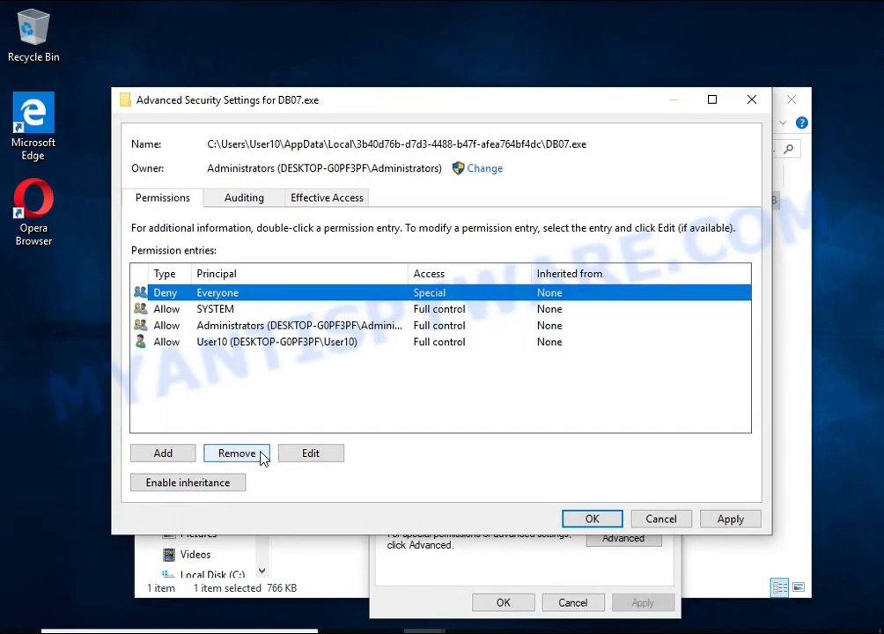
click(236, 453)
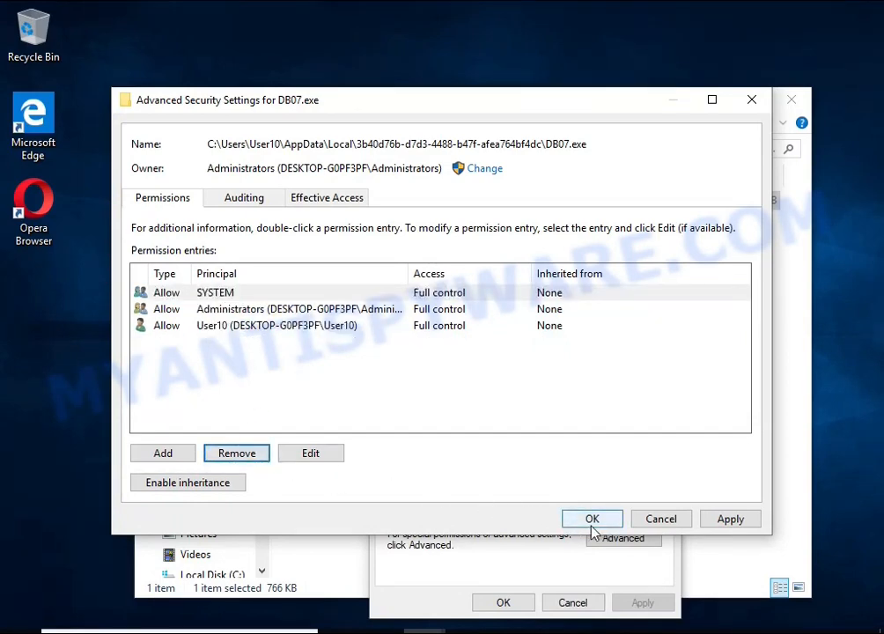
click(591, 519)
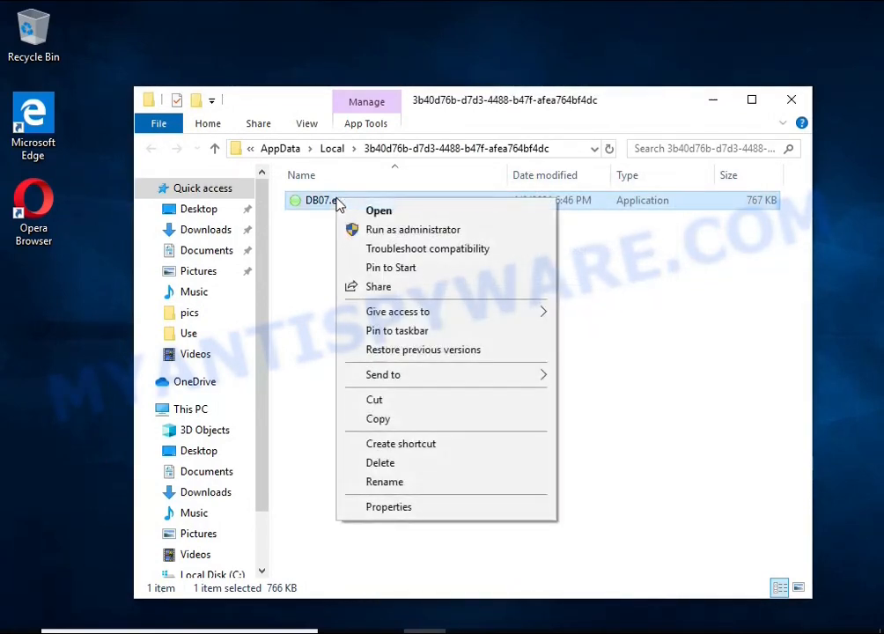
Step: Delete DB07.exe and close the now-empty folder window
click(380, 463)
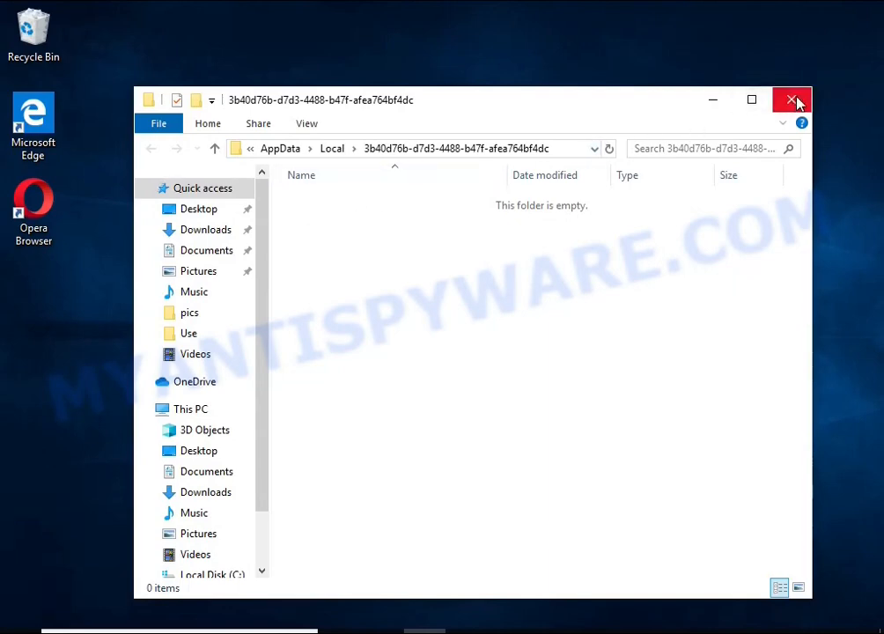
click(790, 100)
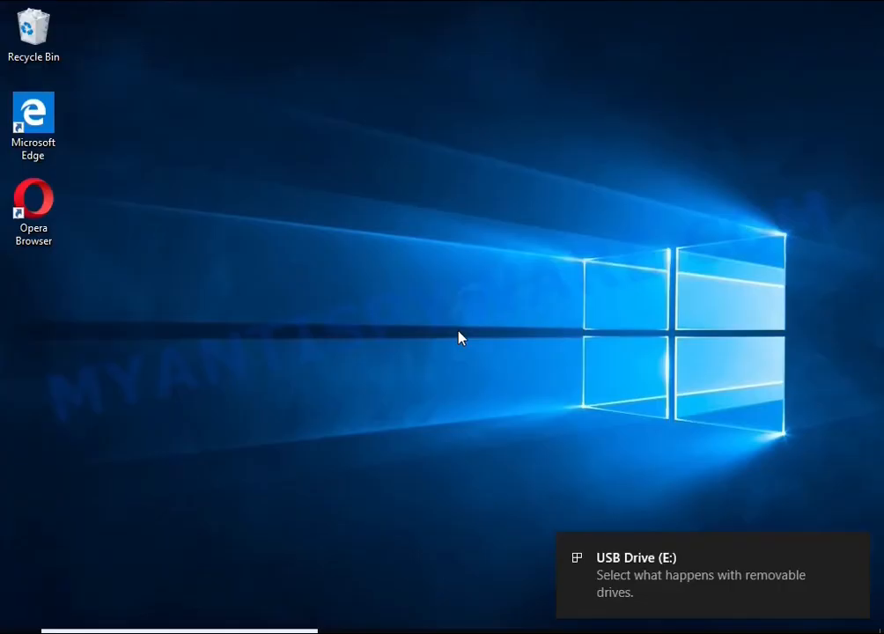
Step: Open USB Drive (E:) from its notification and select decrypt_STOPDjvu.exe
click(713, 573)
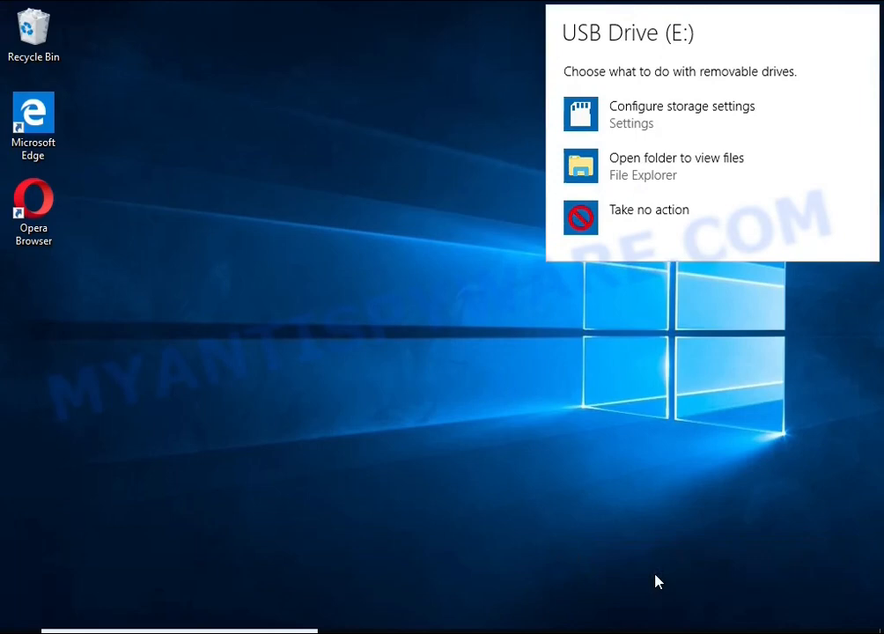
mouse_move(662, 166)
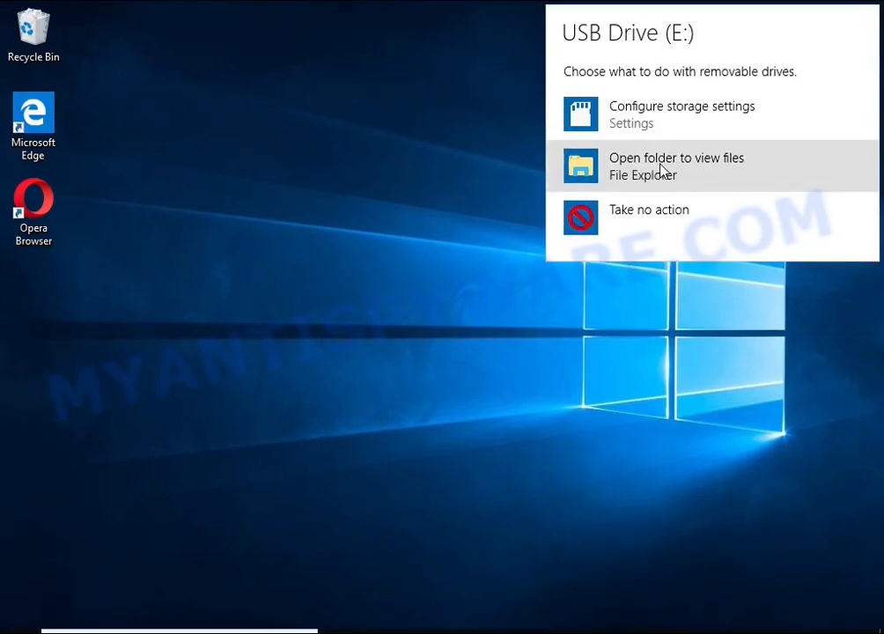
click(677, 165)
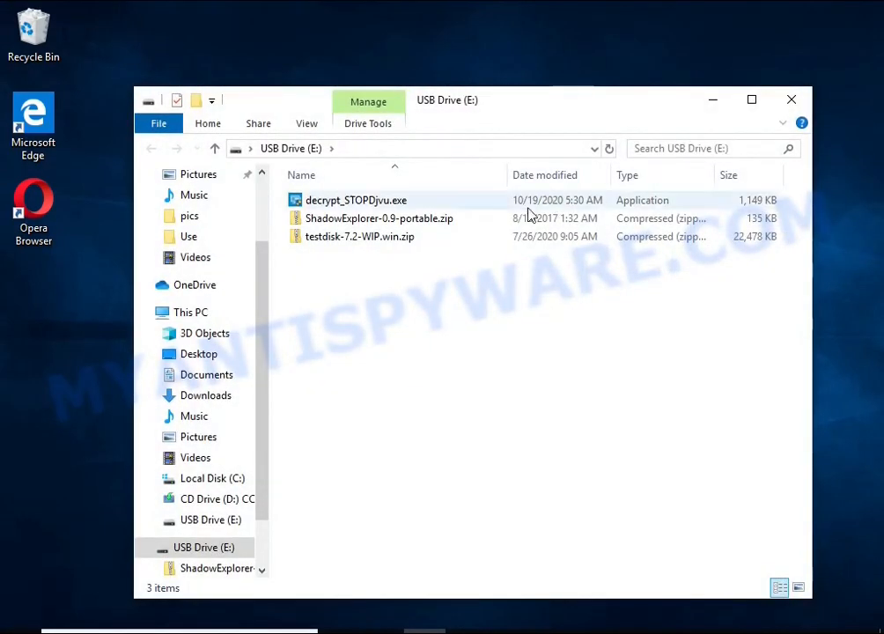
click(355, 200)
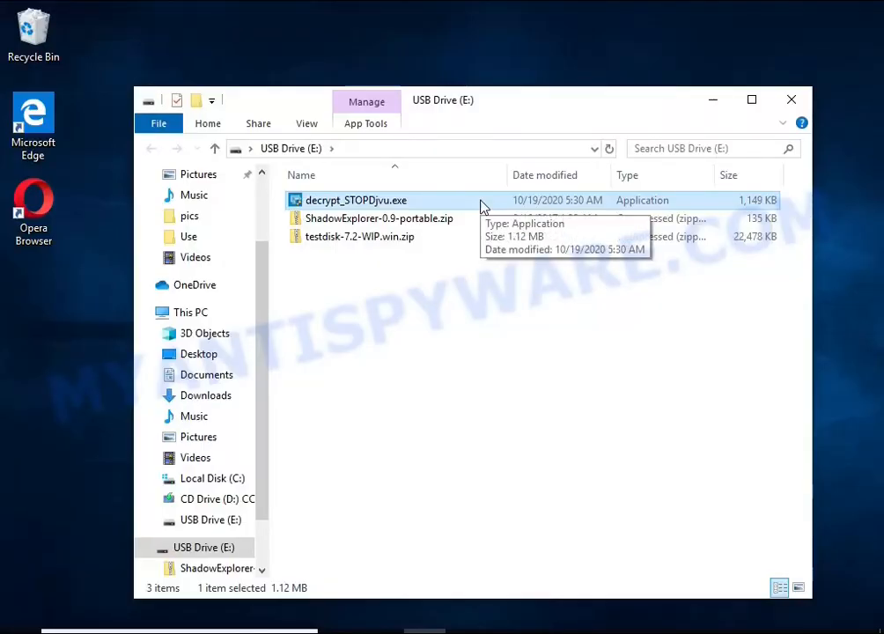
Step: Launch decrypt_STOPDjvu.exe, allowing UAC, accepting the license and acknowledging the malware message
double_click(356, 200)
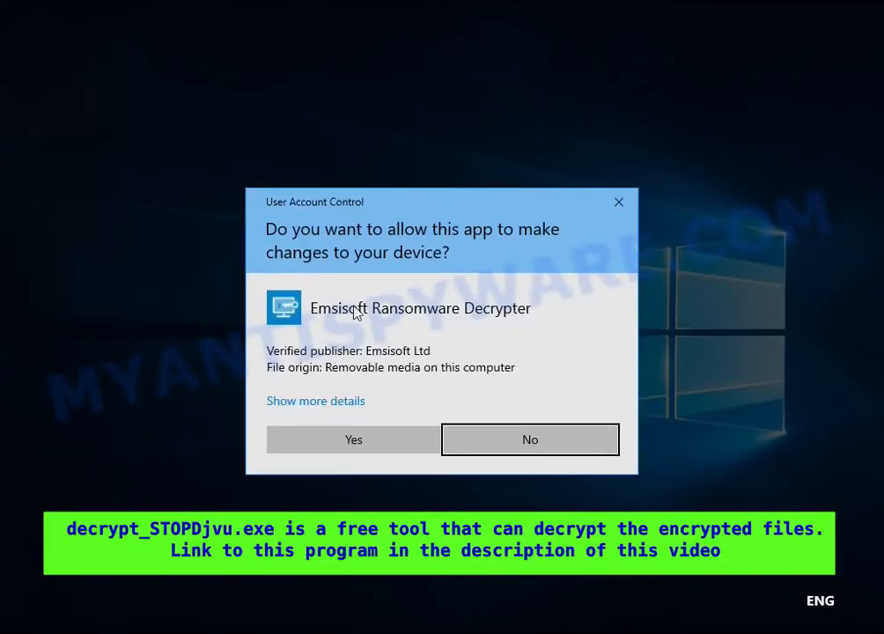
click(353, 440)
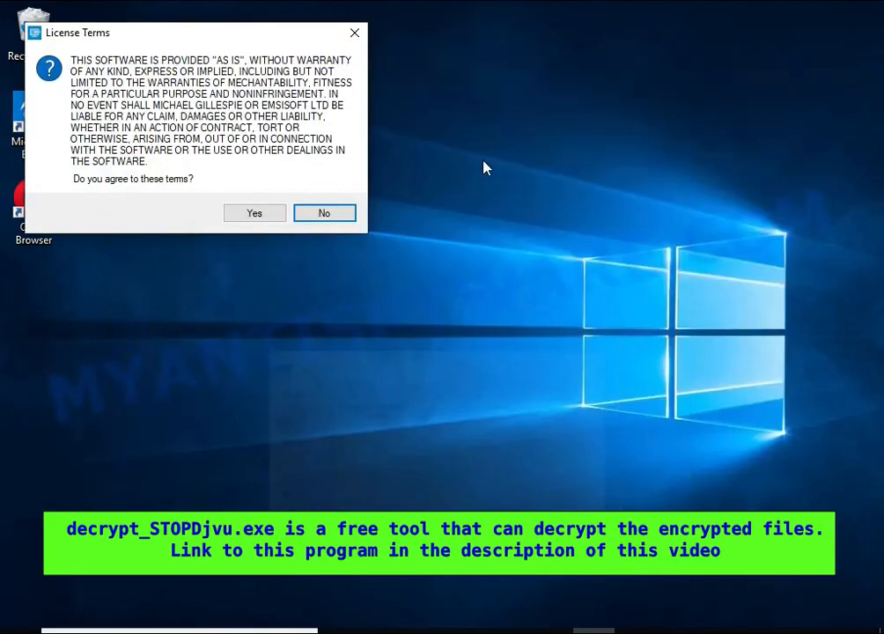
click(254, 213)
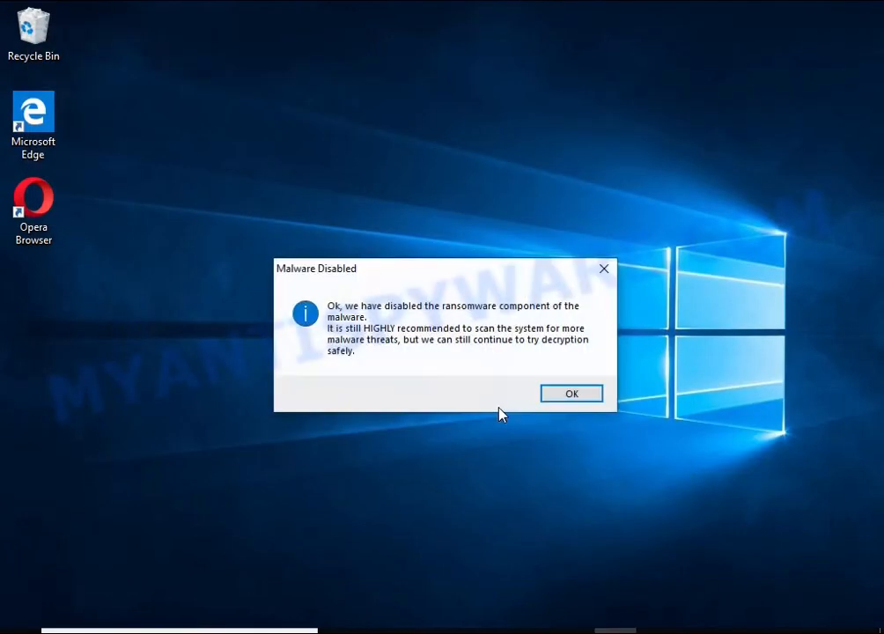
click(570, 393)
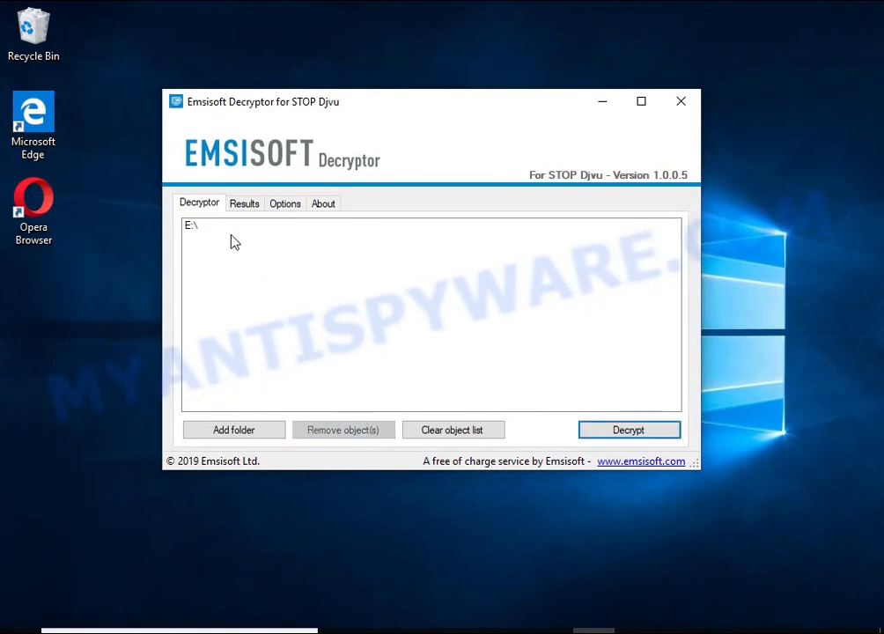
Step: Add the Documents and Pictures folders and start decryption
click(233, 429)
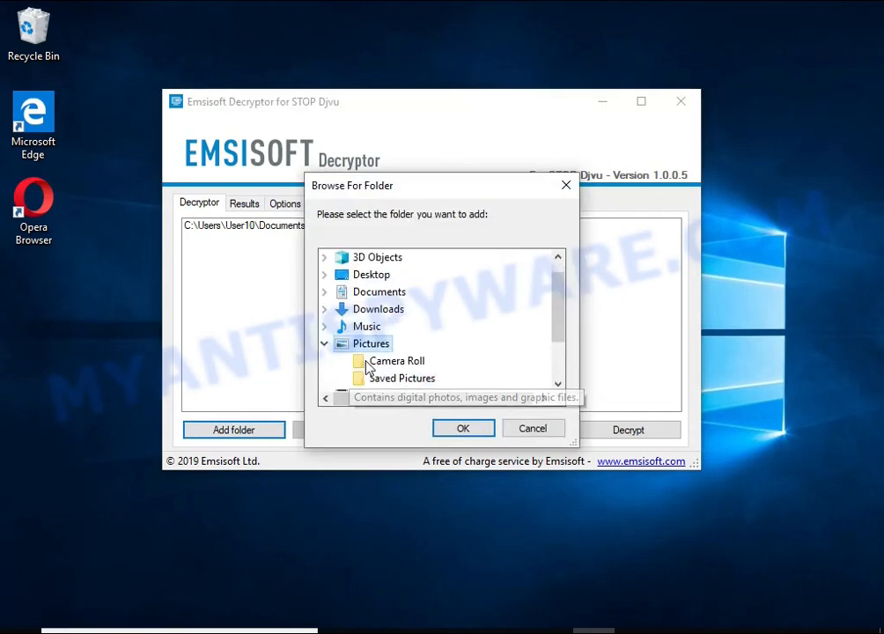
click(463, 430)
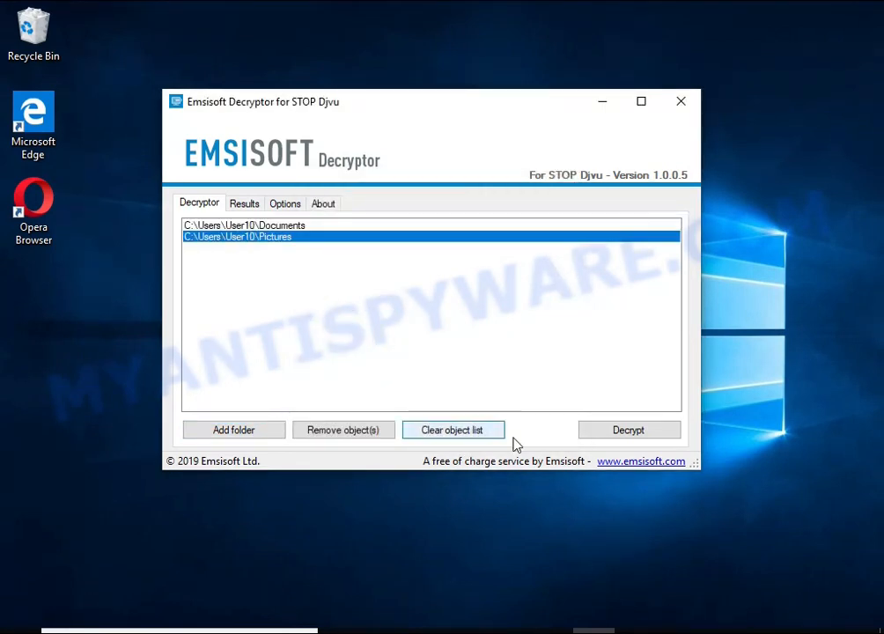
click(629, 430)
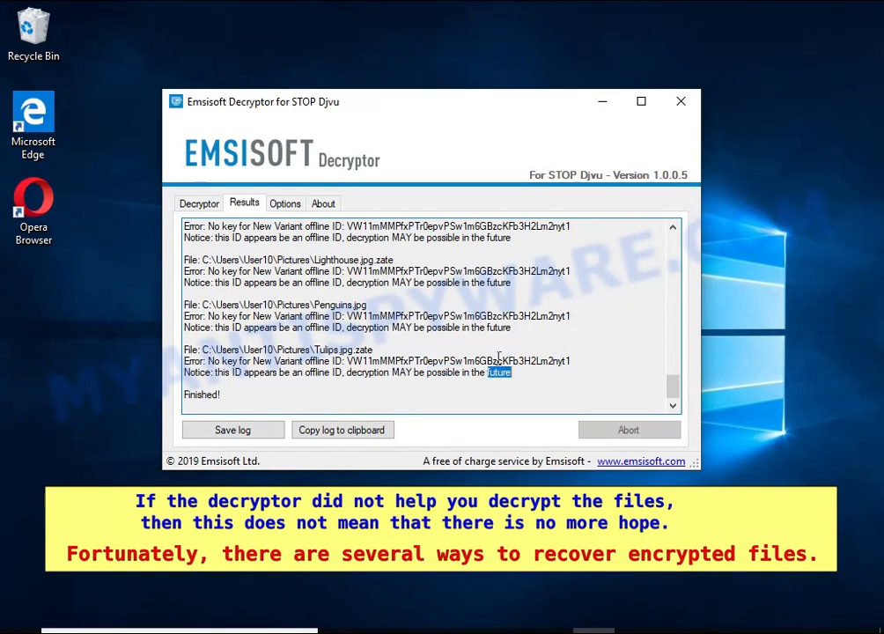
Step: Extract ShadowExplorer-0.9-portable.zip to its suggested folder and run ShadowExplorerPortable.exe
right_click(356, 195)
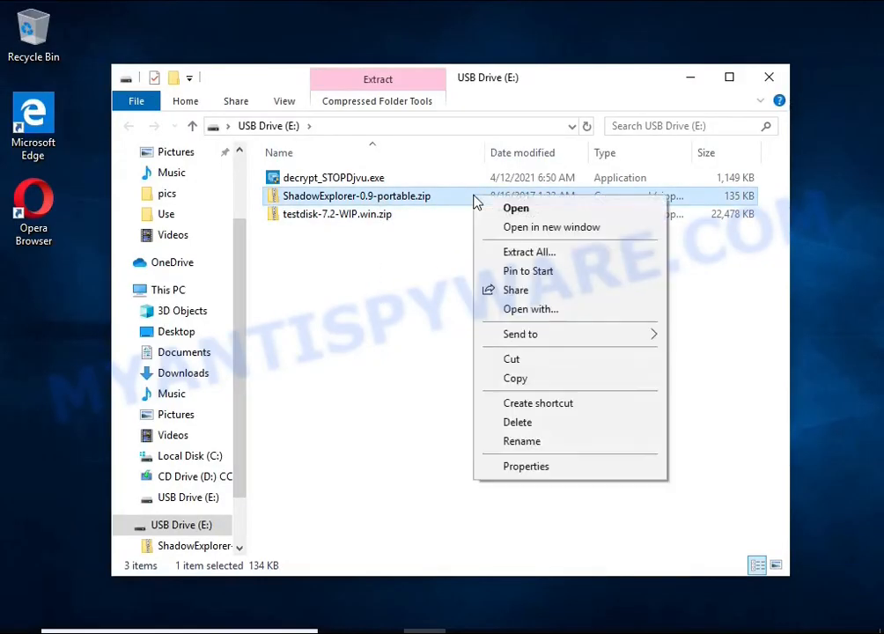
click(528, 251)
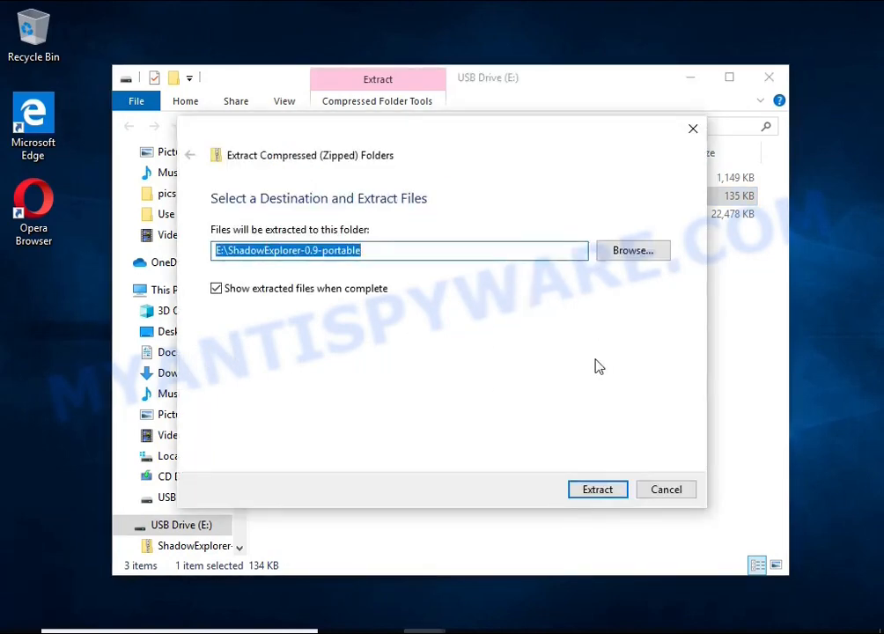
click(597, 488)
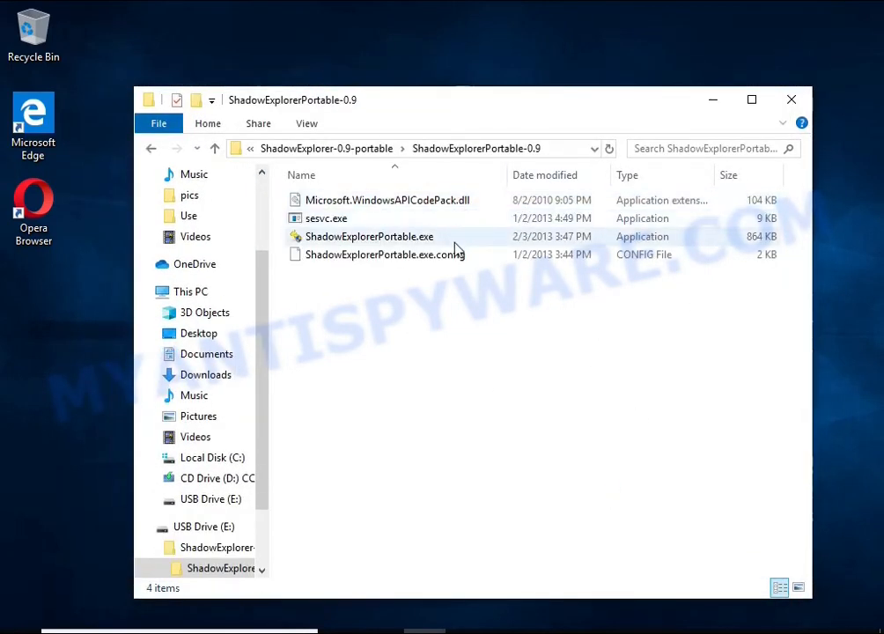
double_click(368, 236)
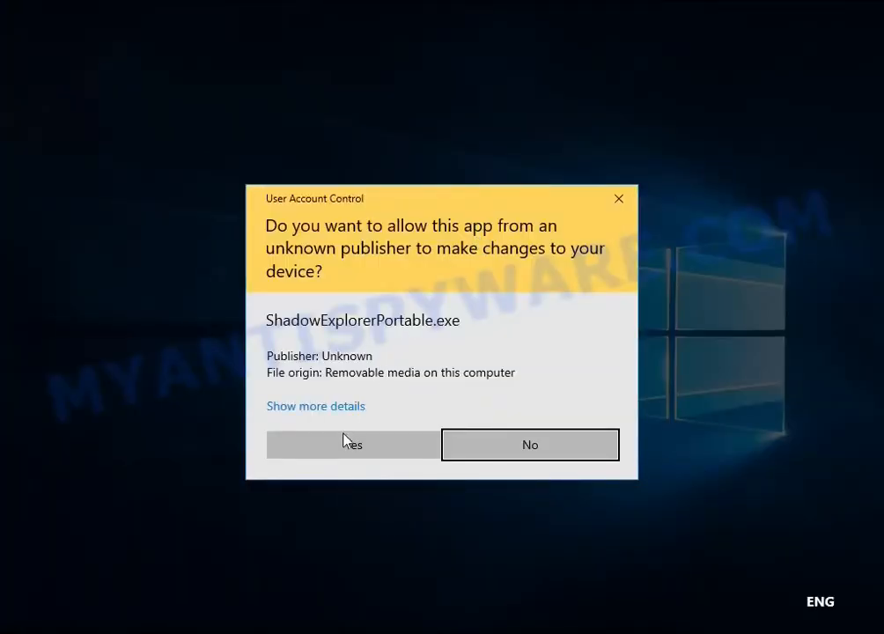
Step: Allow ShadowExplorer to run and select the C: drive's 4/12/2021 shadow copy
click(352, 444)
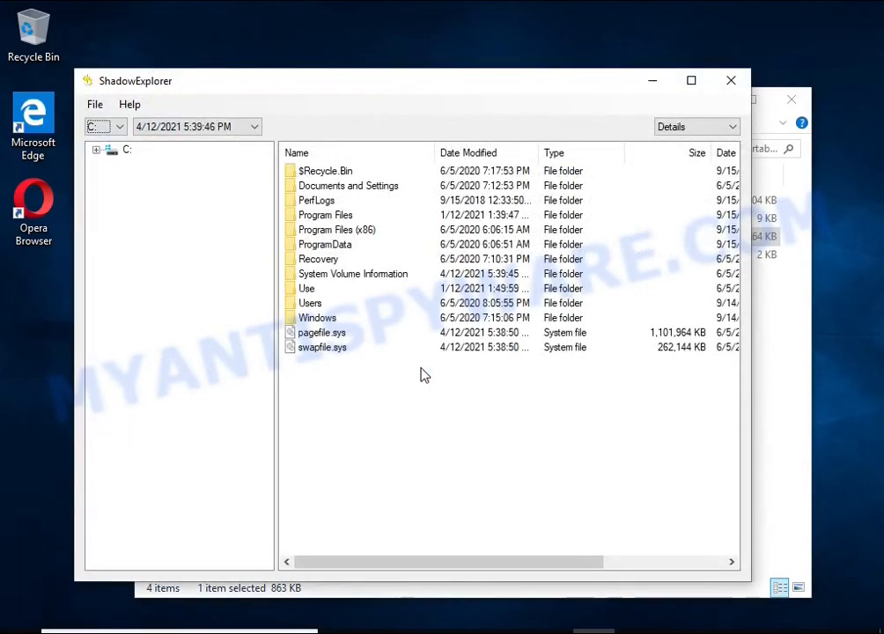
click(117, 126)
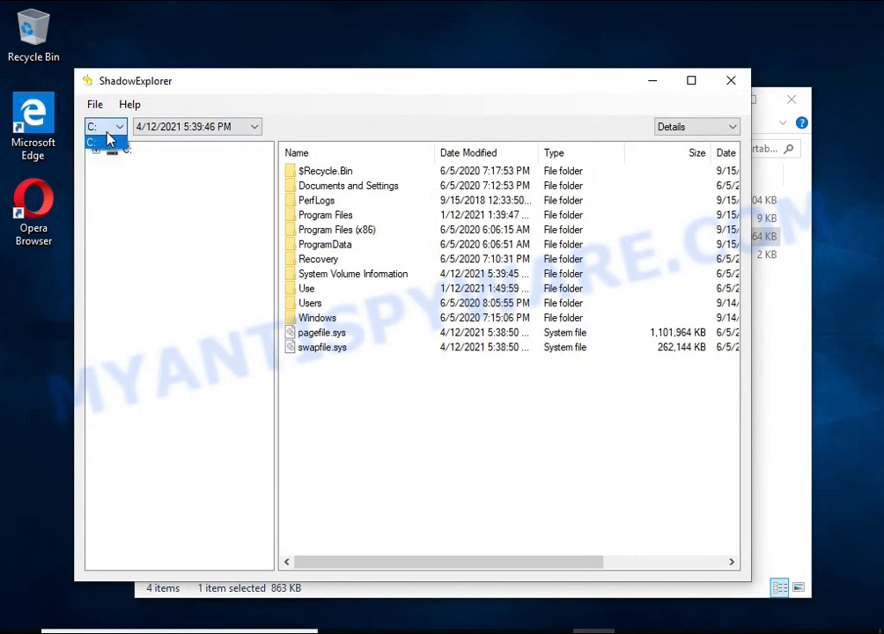
click(253, 126)
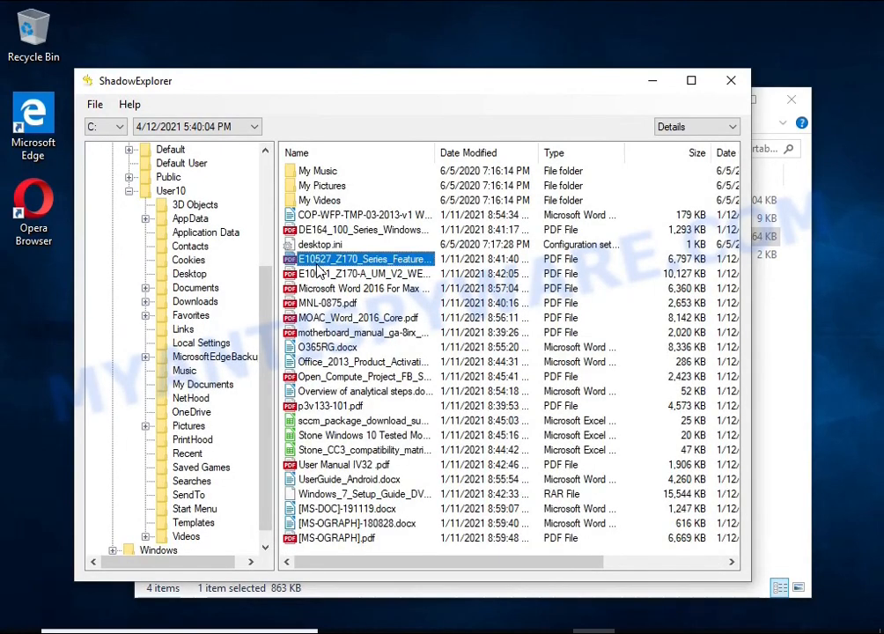
Step: Export O365RG.docx and another document from the shadow copy to USB Drive (E:)
click(327, 347)
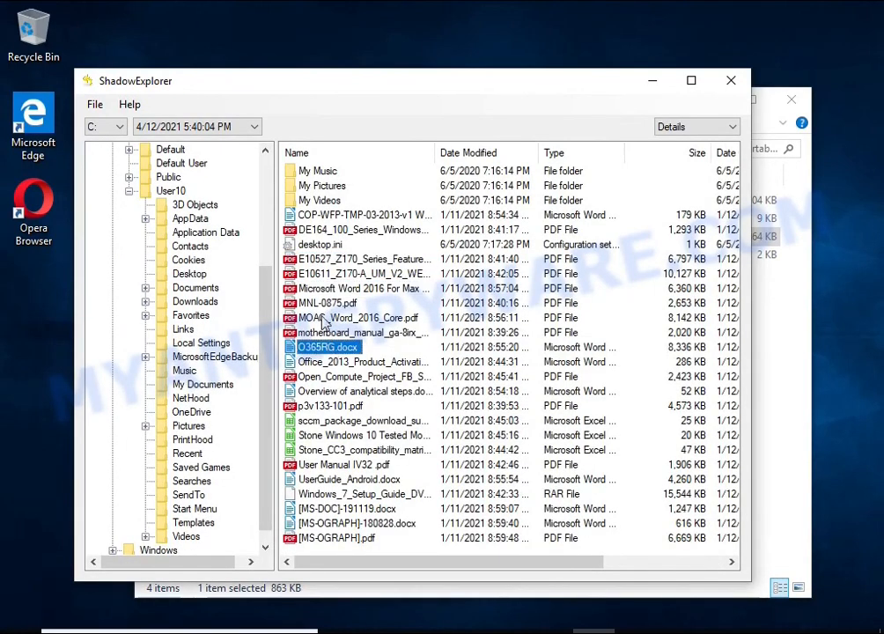
click(361, 287)
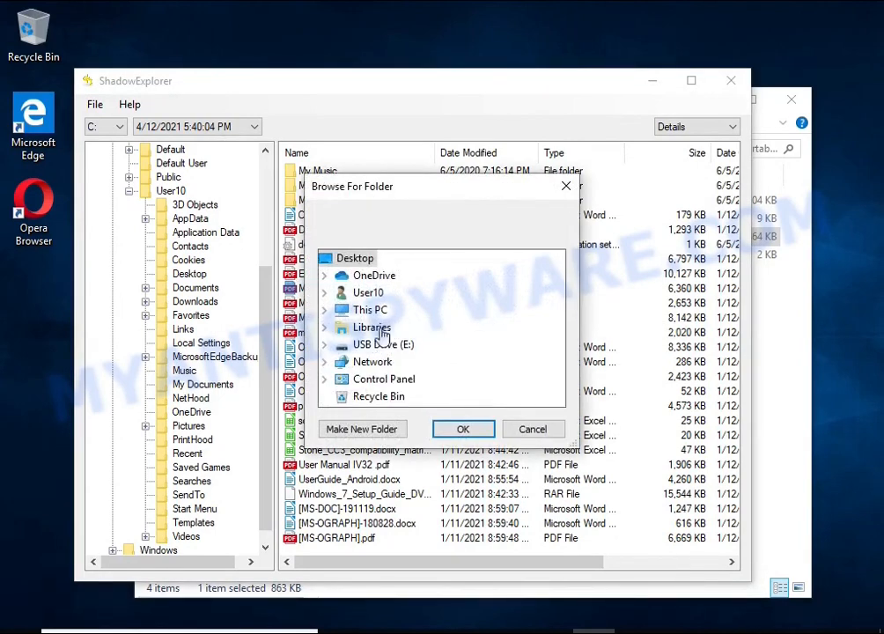
click(533, 428)
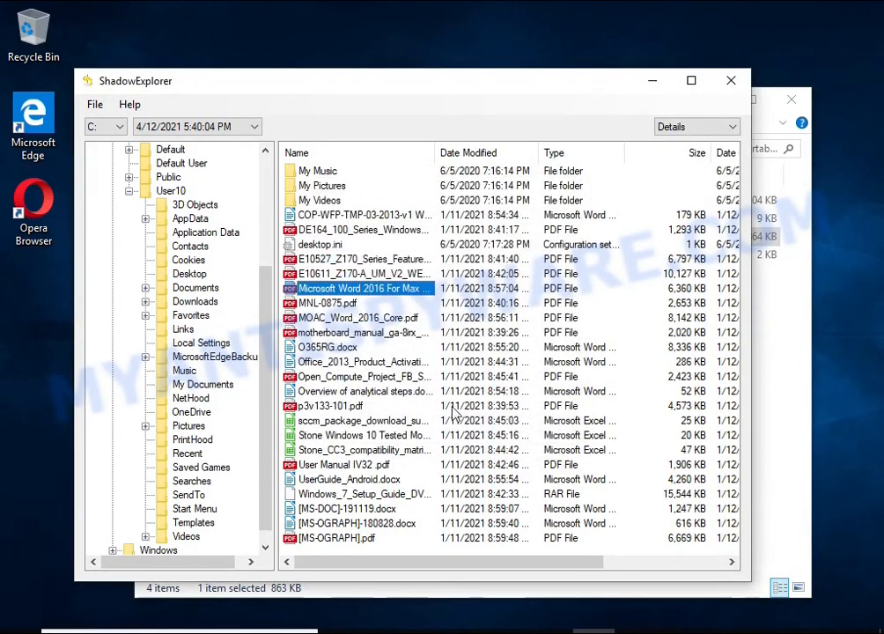
click(347, 479)
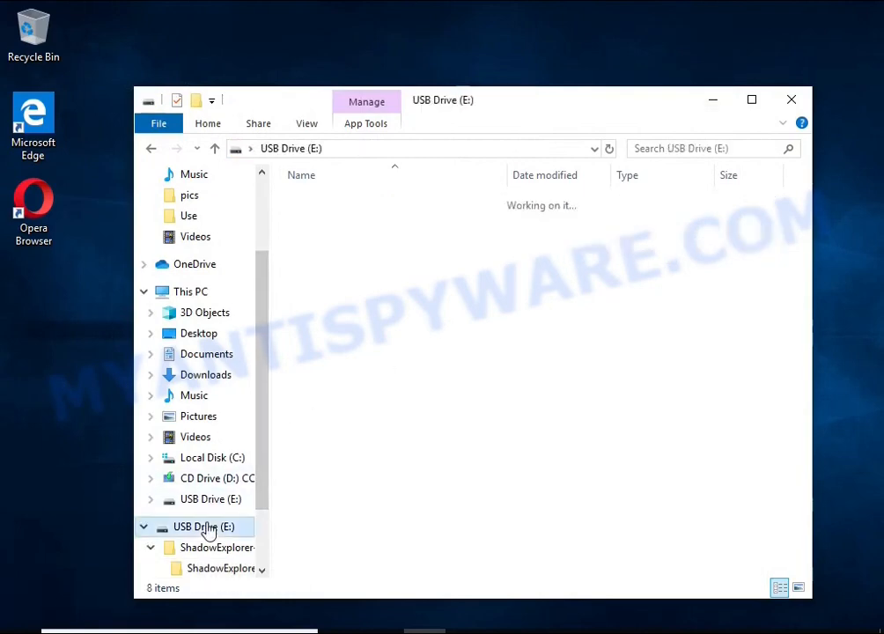
Step: Open the restored UserGuide_Android.docx and Word 2016 PDF on USB Drive (E:), then close the viewer
click(352, 218)
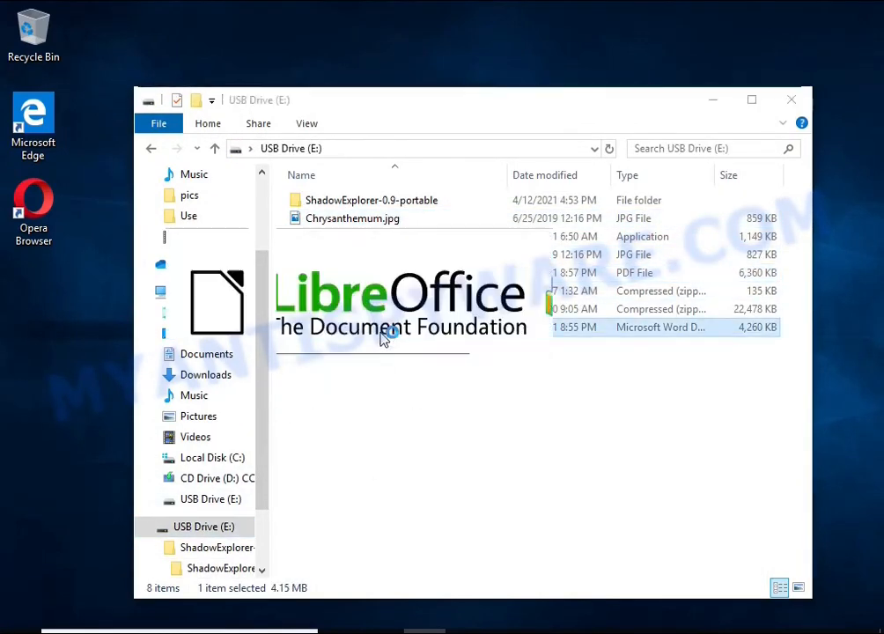
double_click(661, 327)
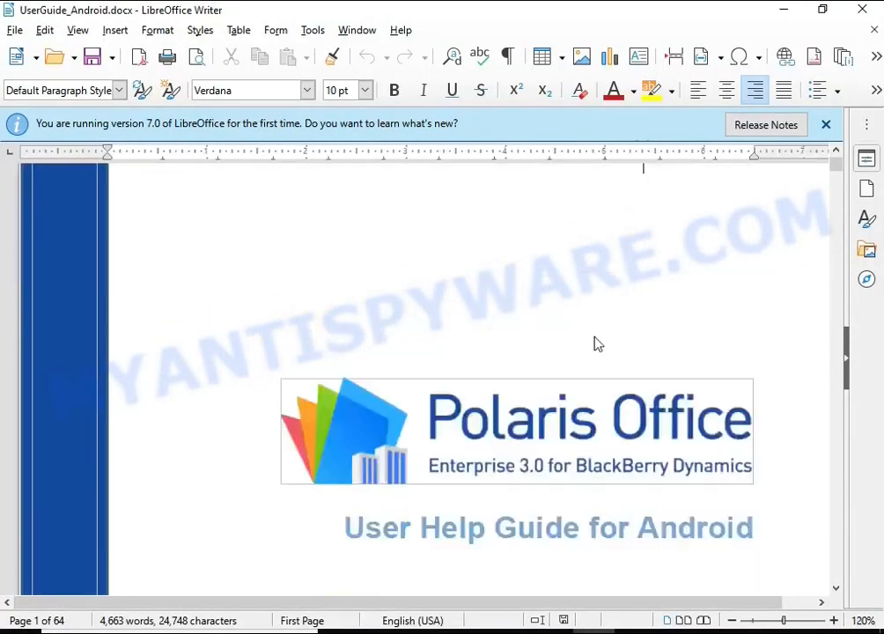
scroll(down, 3)
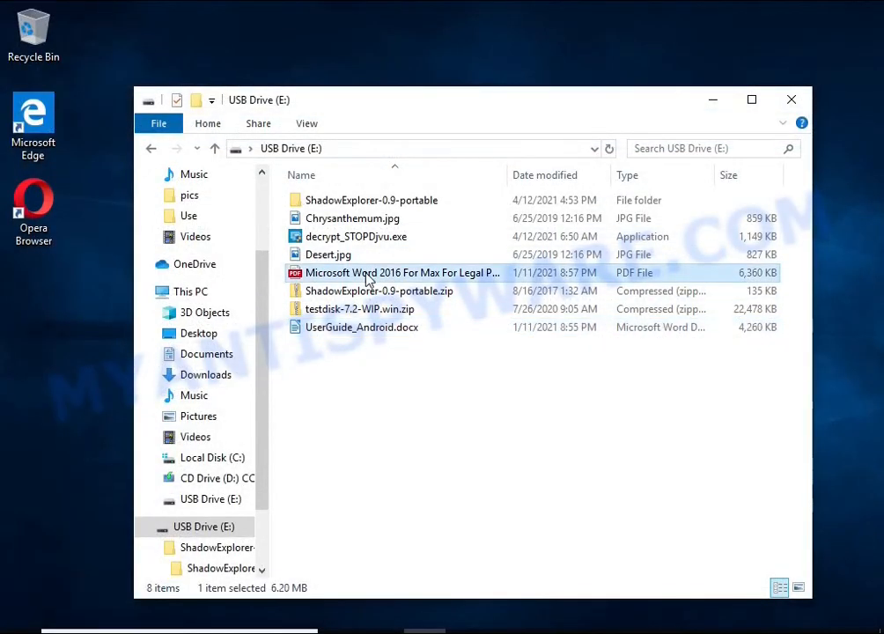
double_click(402, 272)
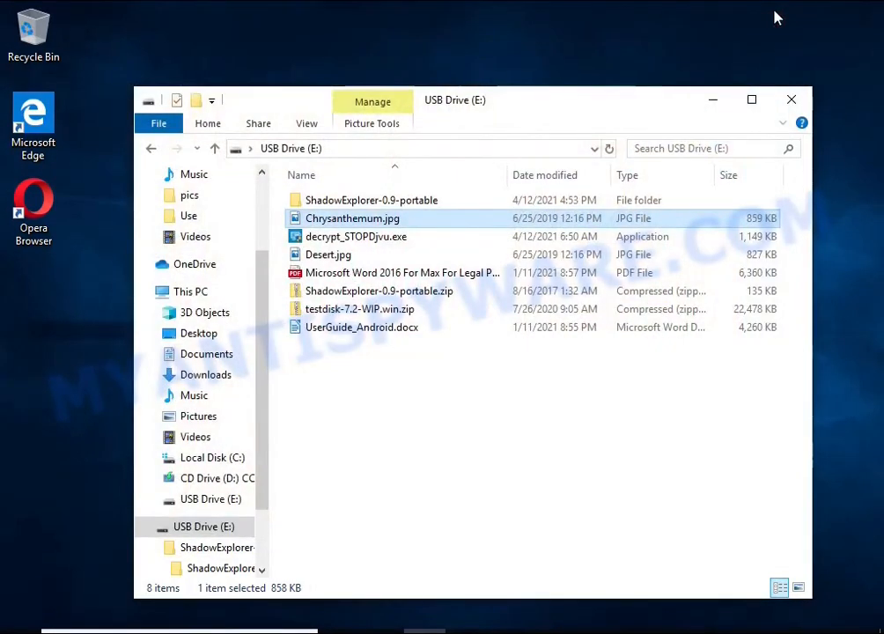
click(790, 99)
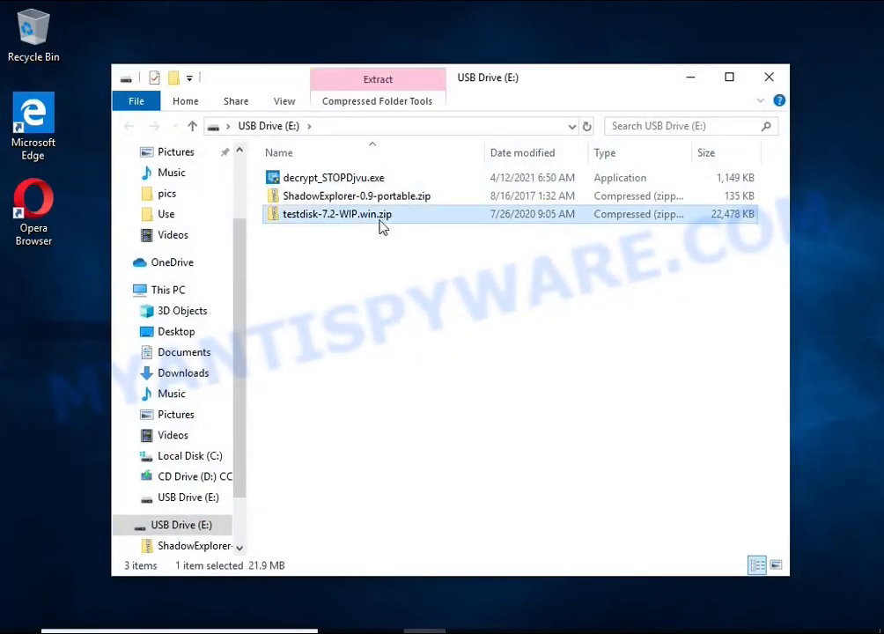
Step: Extract testdisk-7.2-WIP.win.zip into its own folder on E: and run qphotorec_win.exe
click(377, 79)
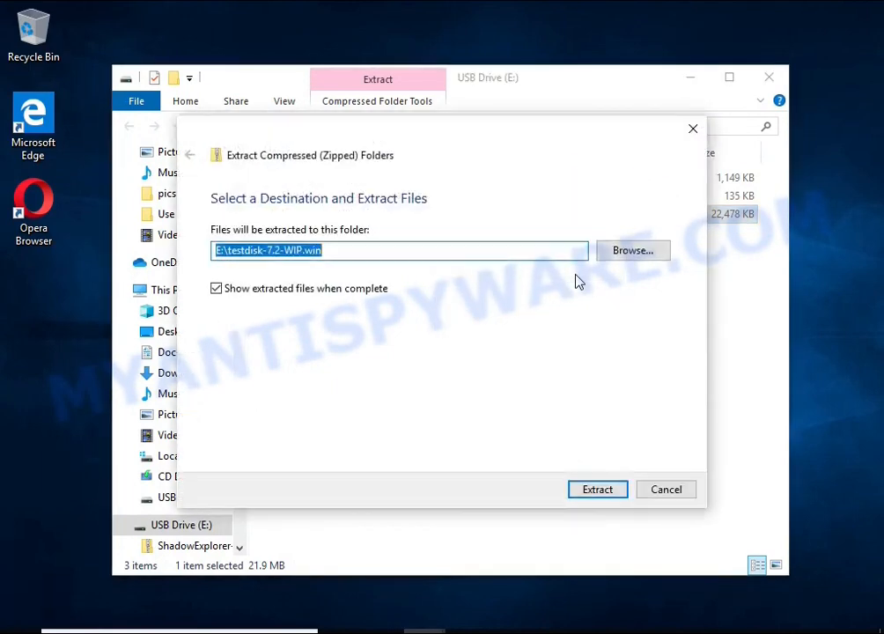
click(597, 489)
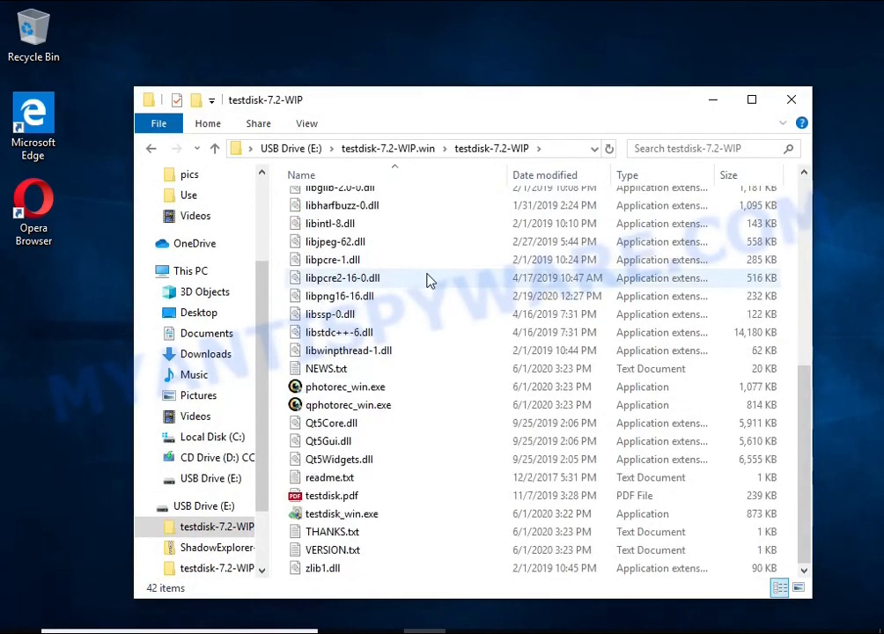
double_click(349, 404)
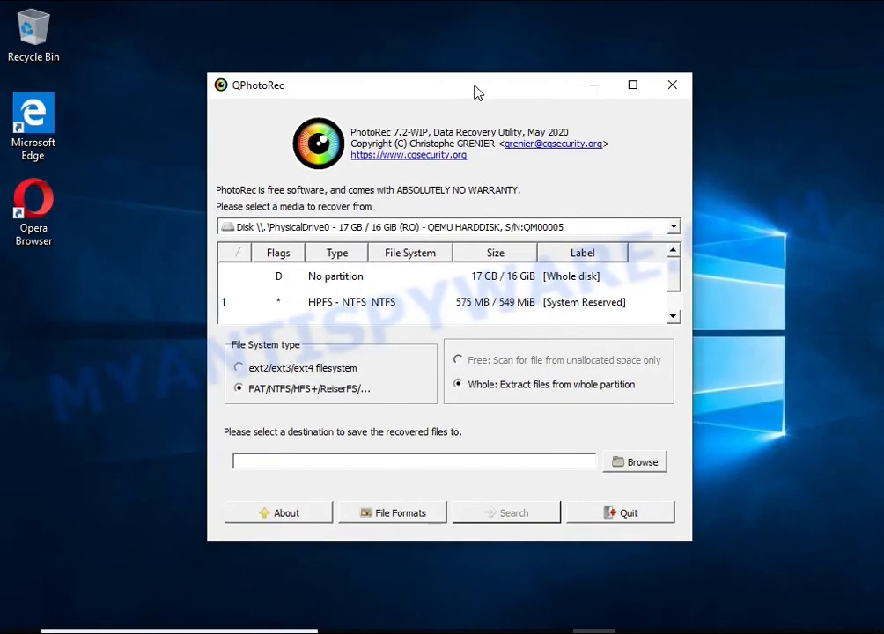
Step: Select the 16 GB NTFS partition and choose jpg and zip as recovery formats
click(448, 227)
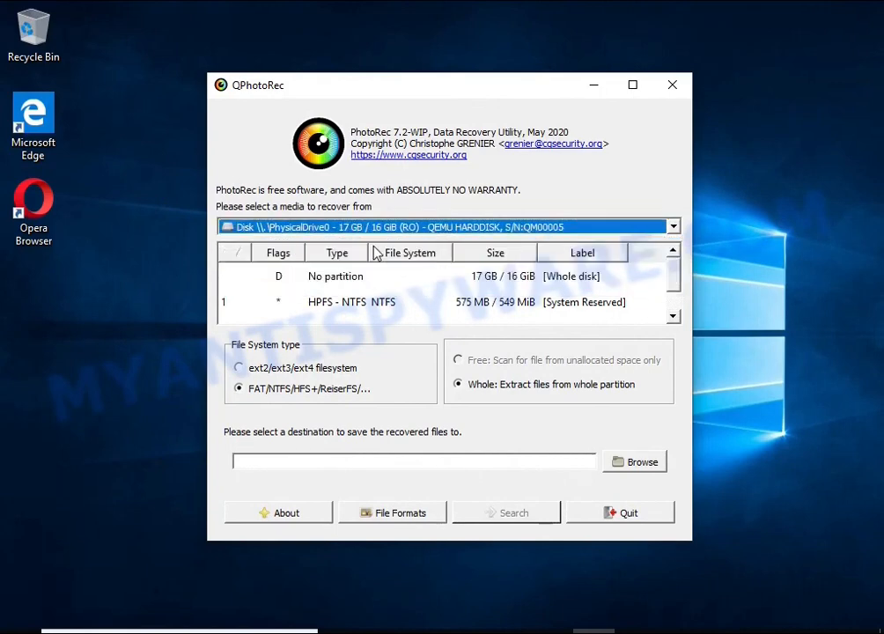
click(351, 311)
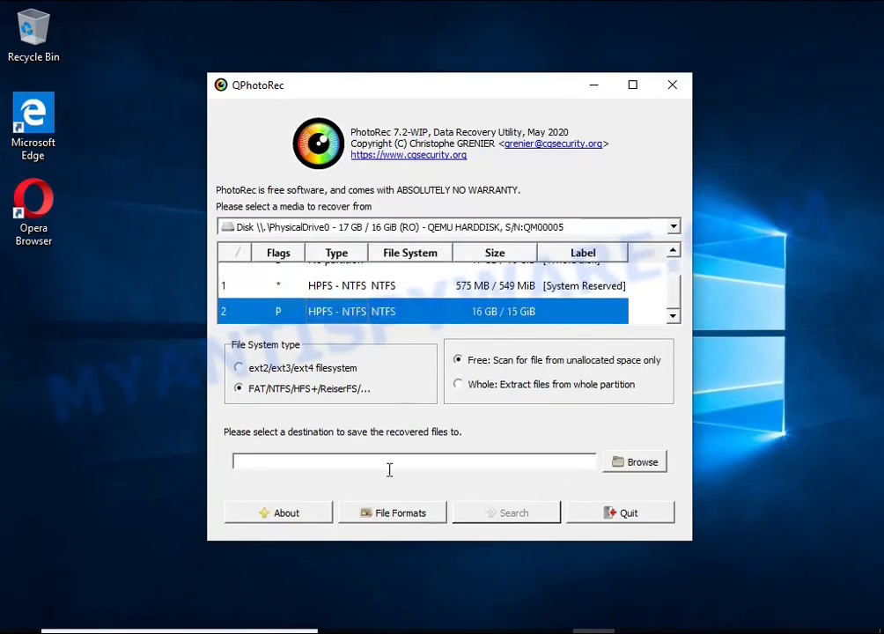
click(392, 512)
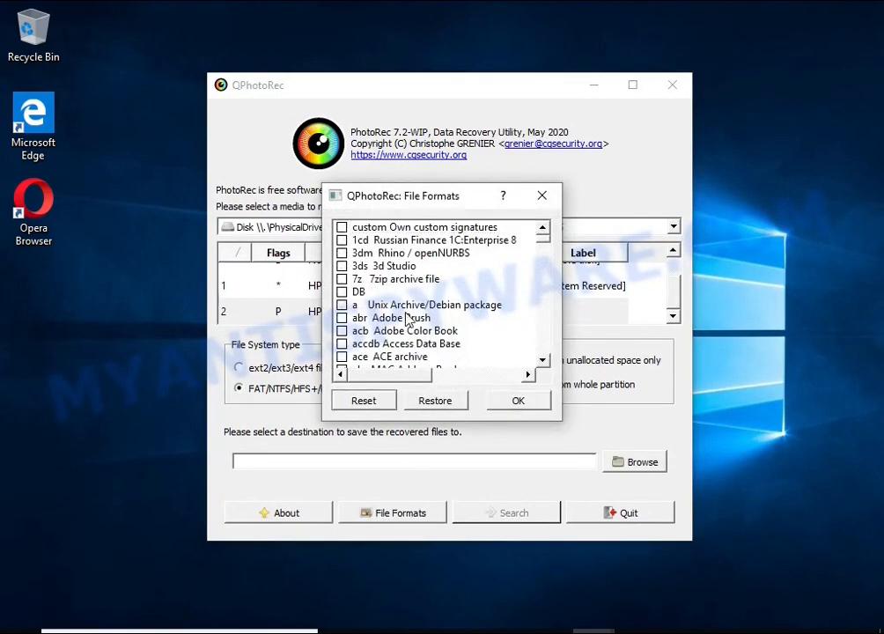
scroll(down, 3)
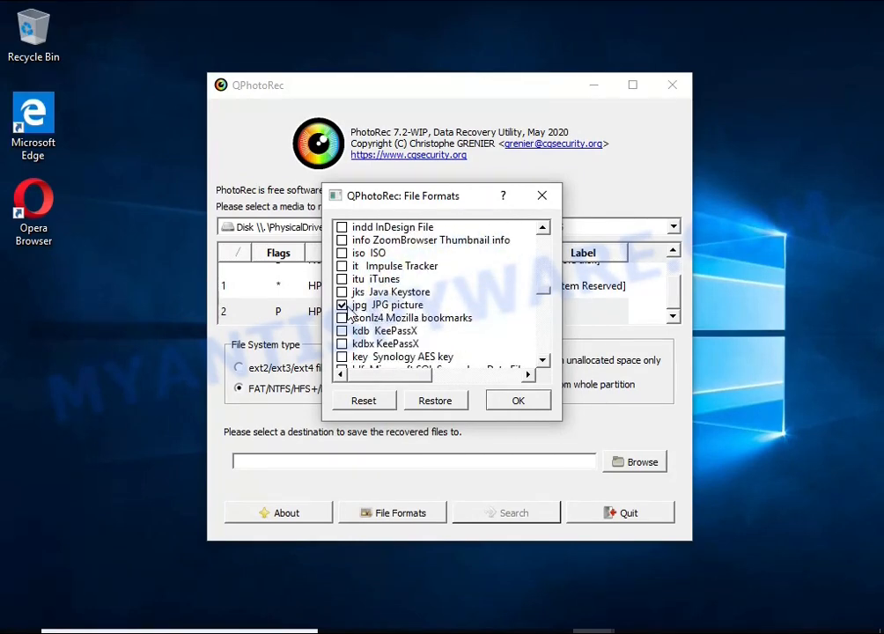
scroll(down, 3)
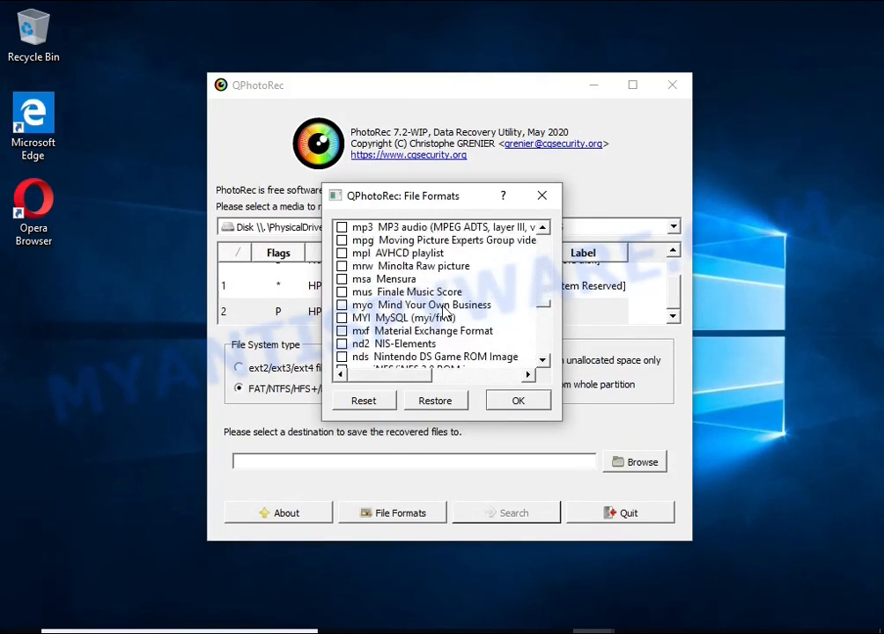
scroll(down, 3)
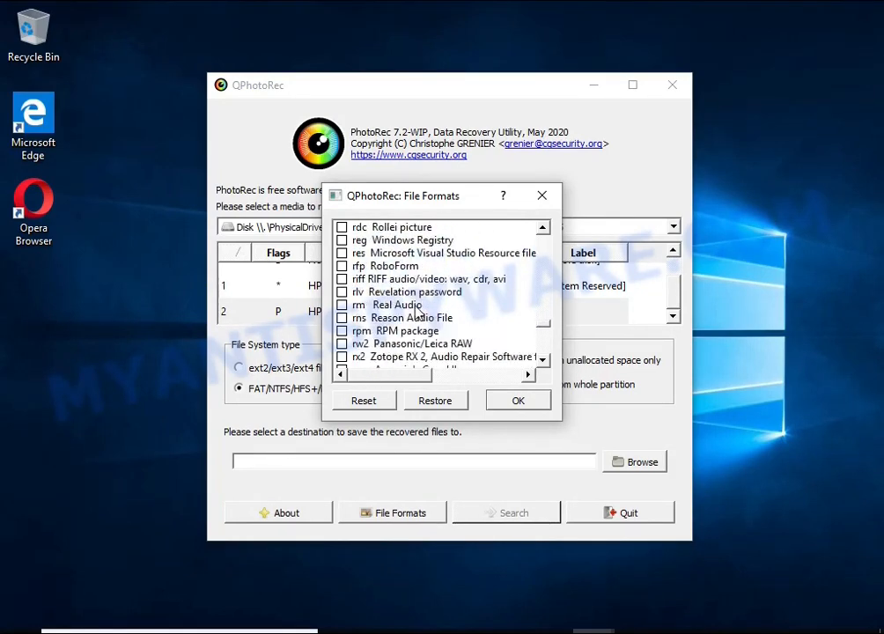
scroll(down, 3)
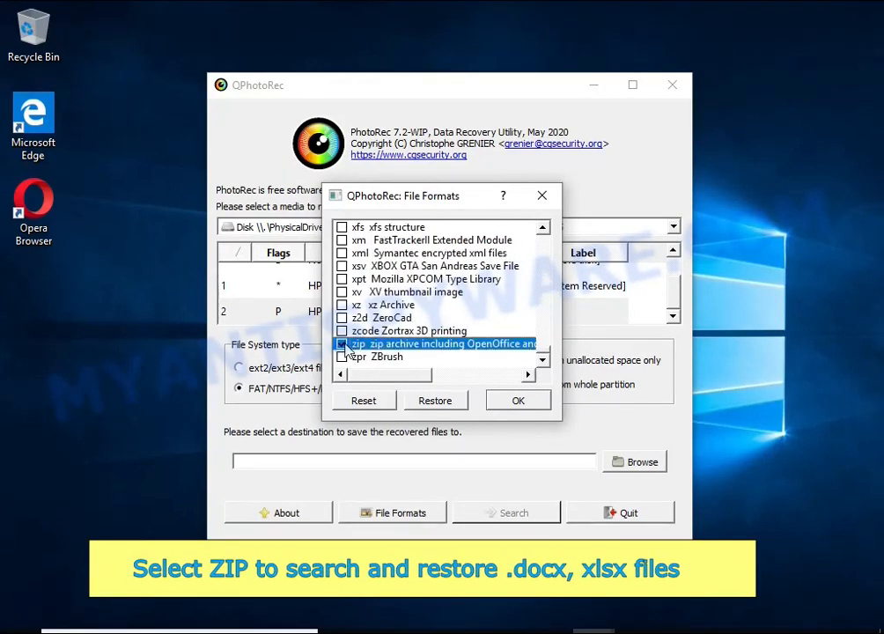
click(518, 400)
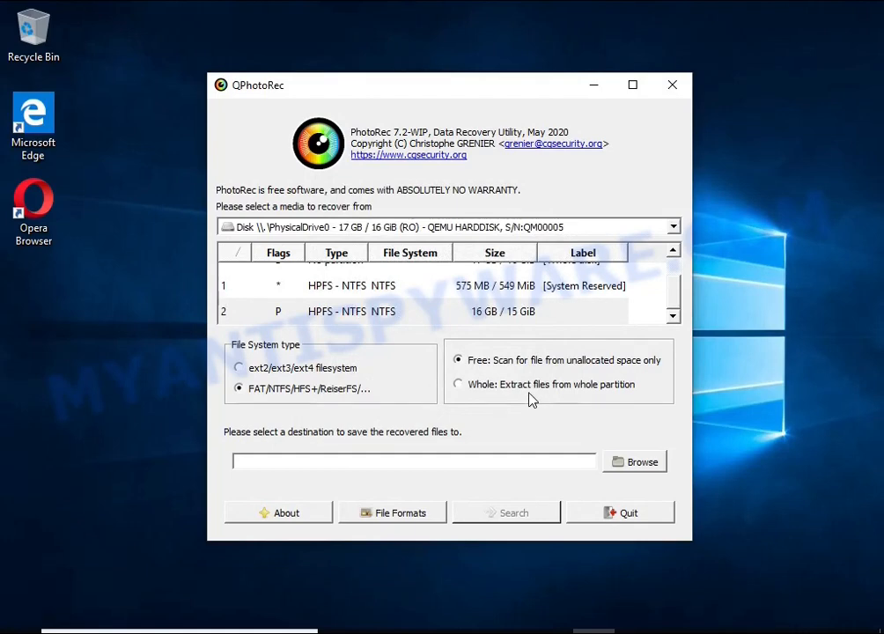
Step: Set E:/ as the recovery destination and start the PhotoRec scan
click(634, 462)
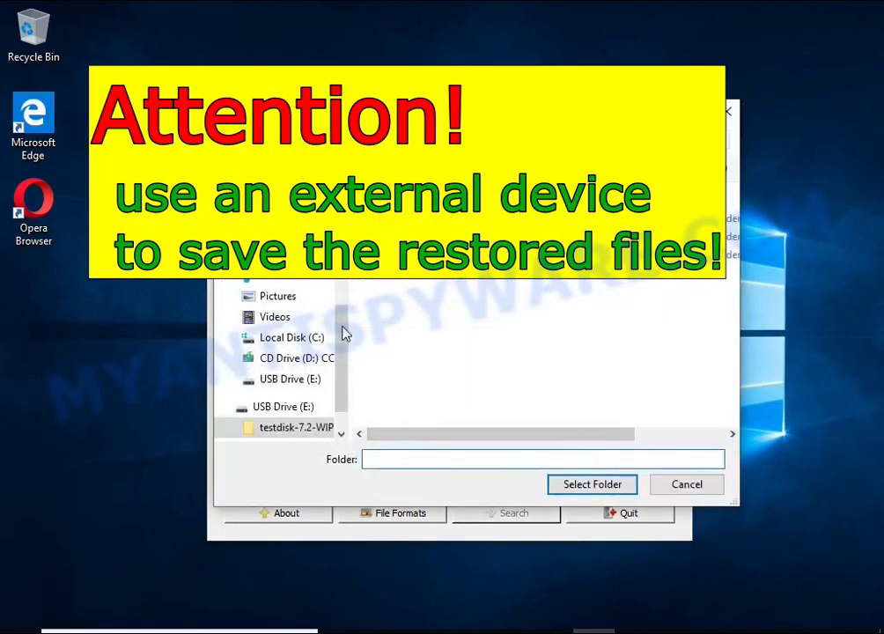
click(592, 484)
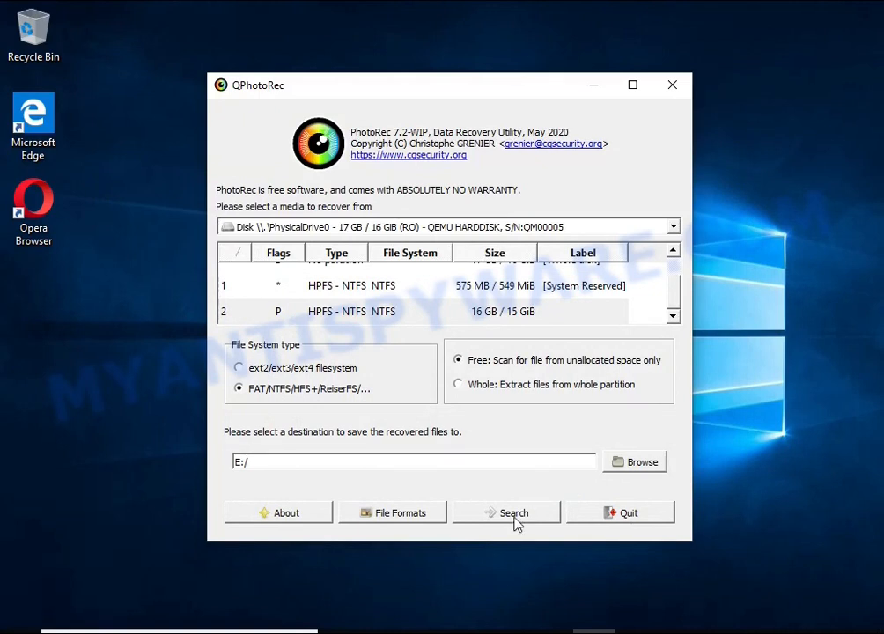
click(514, 512)
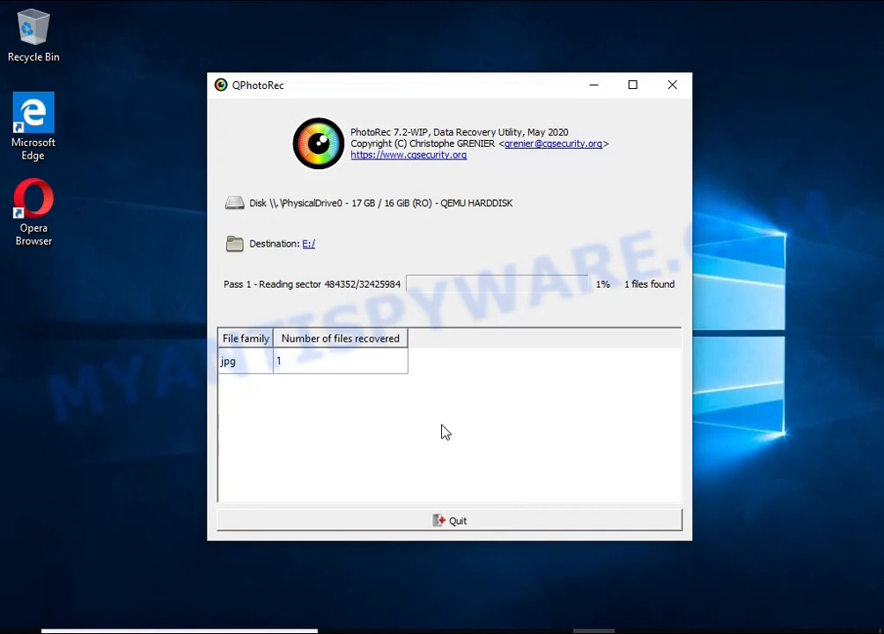
mouse_move(634, 280)
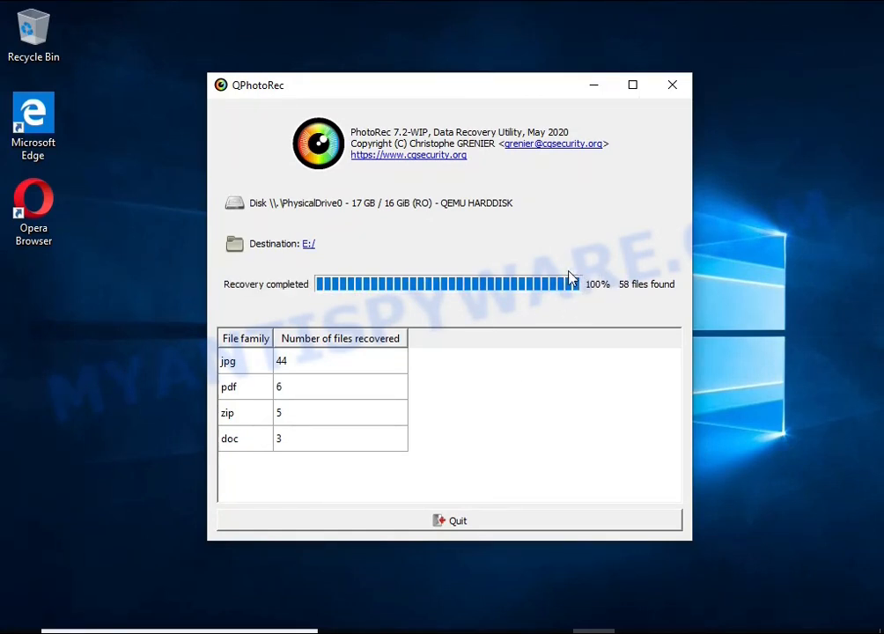
mouse_move(313, 407)
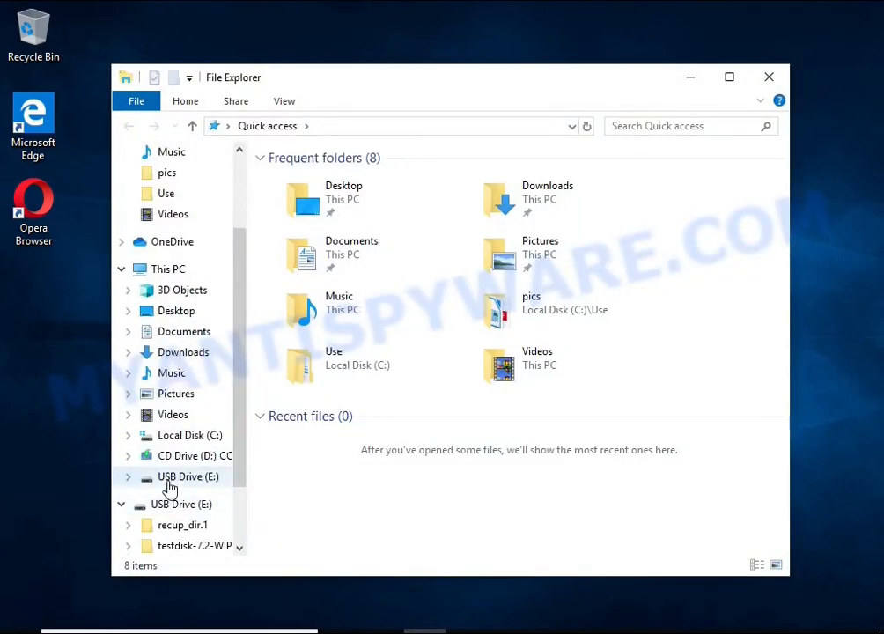
Step: Open the recup_dir.1 folder on USB Drive (E:)
click(188, 476)
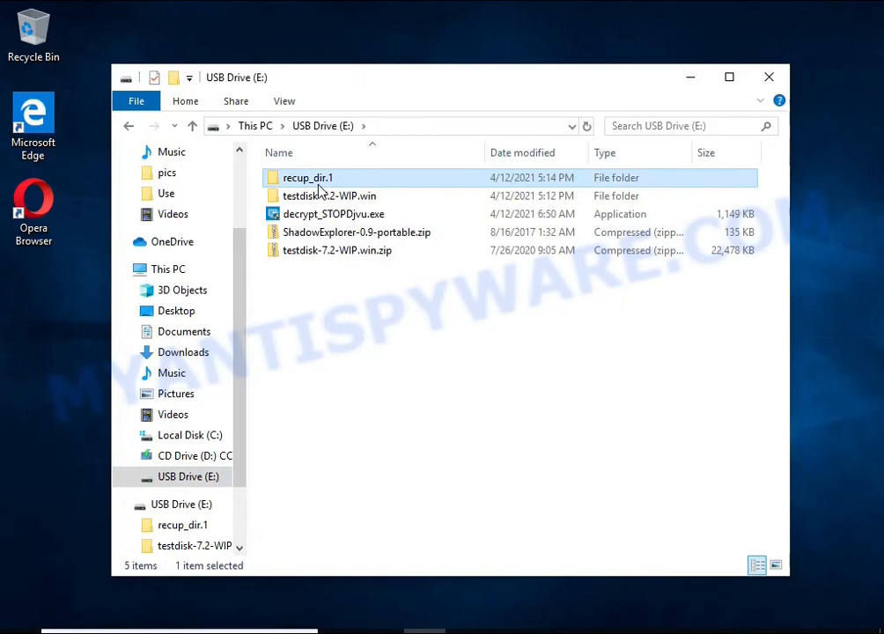
double_click(307, 177)
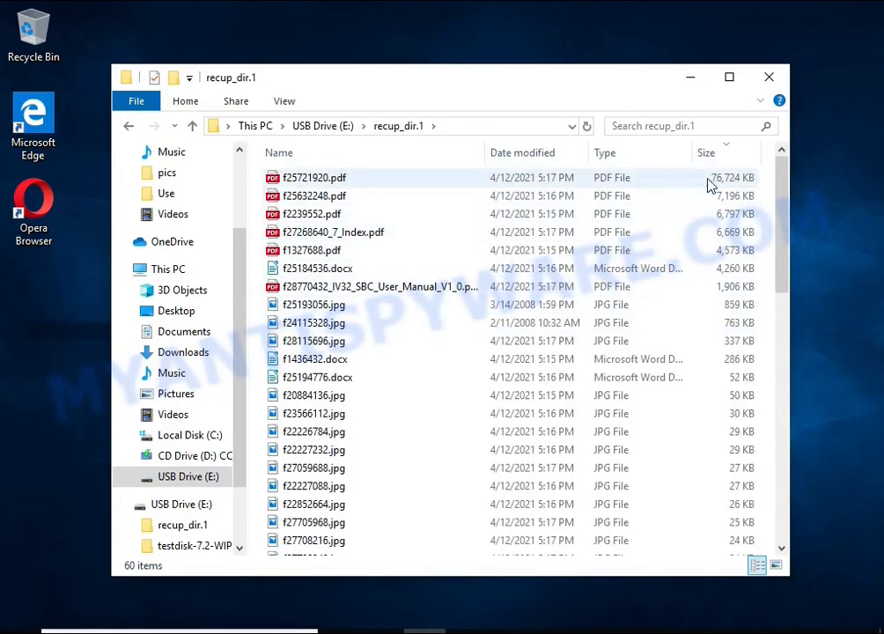
click(706, 153)
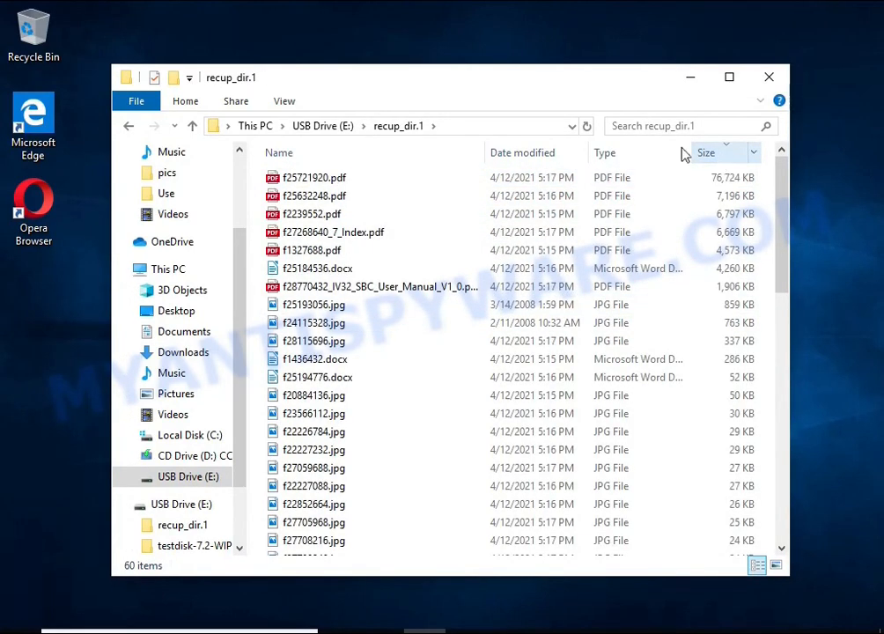
Step: Open the recovered IV32 manual PDF, a JPG photo and f1436432.docx to verify them
double_click(338, 286)
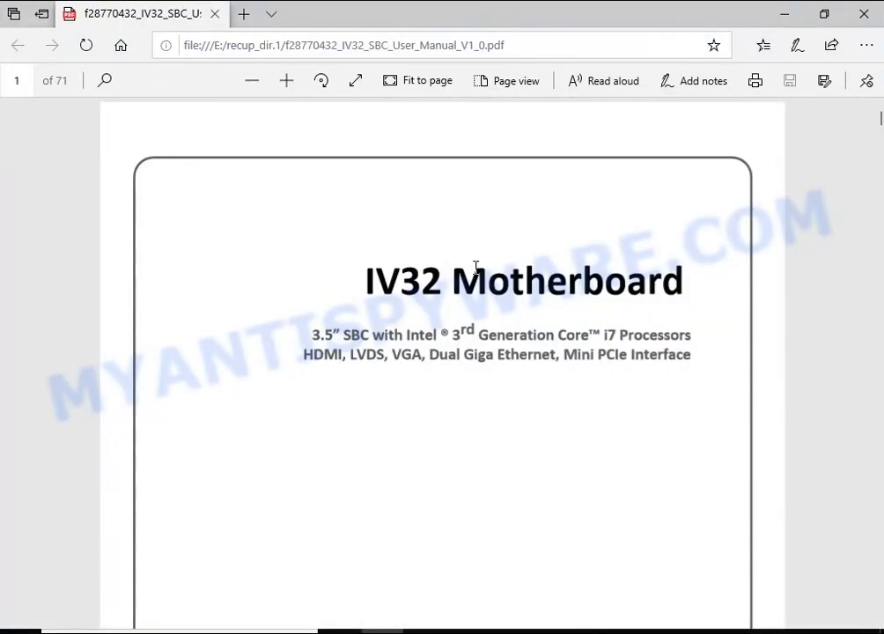
scroll(down, 3)
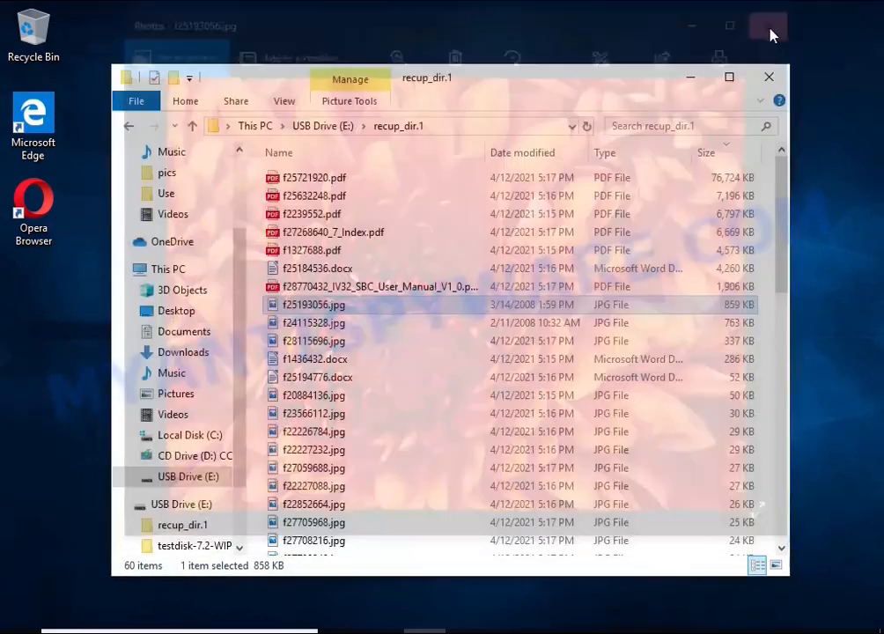
double_click(314, 322)
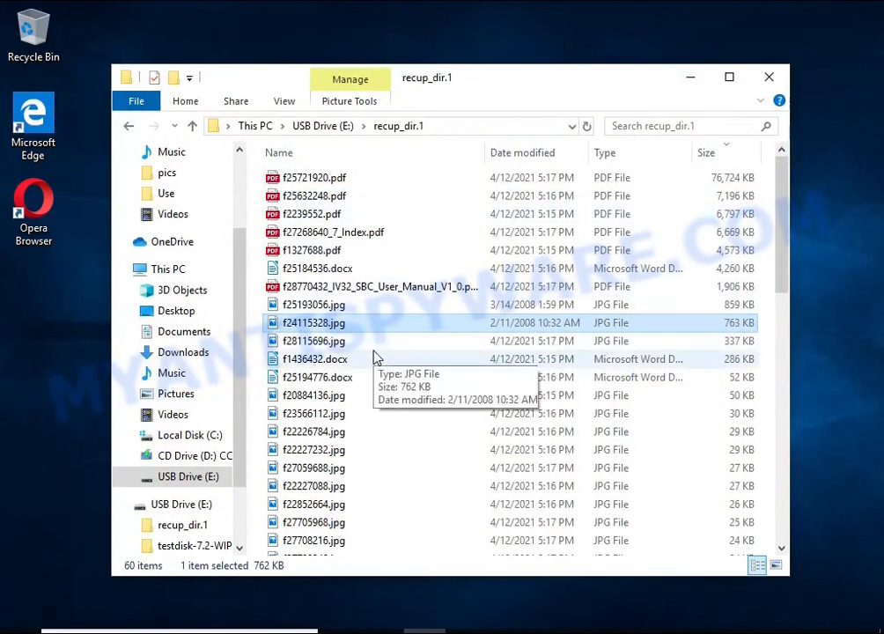
double_click(313, 323)
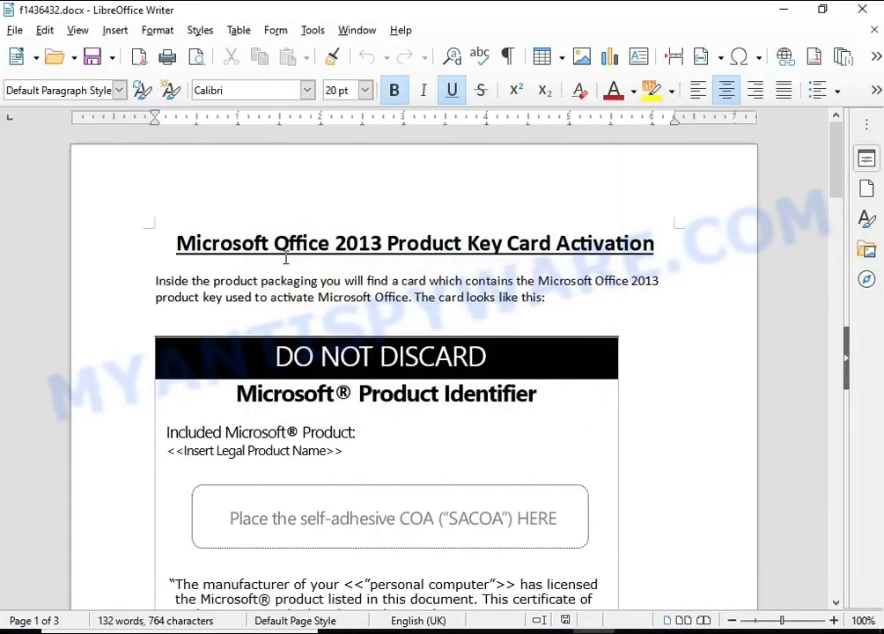
scroll(down, 3)
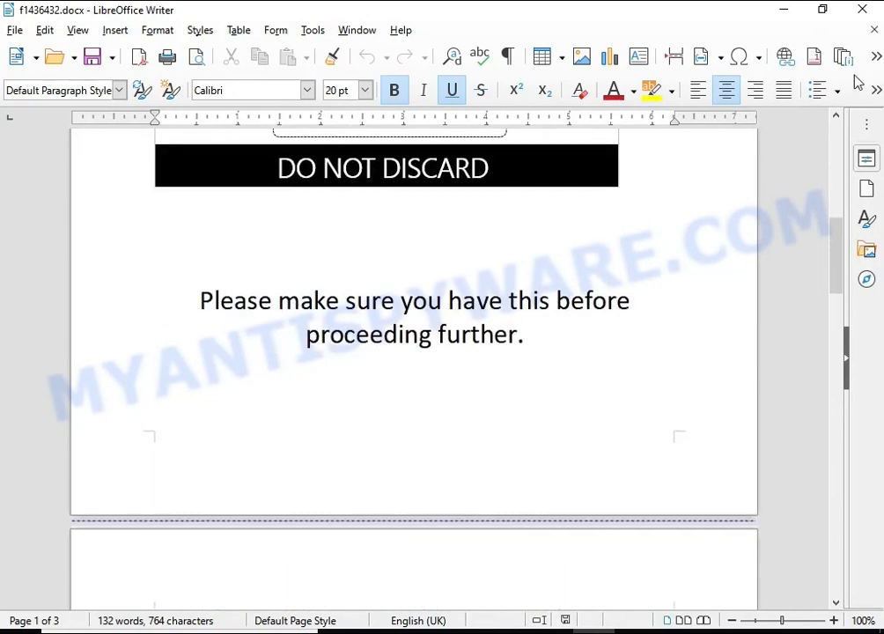